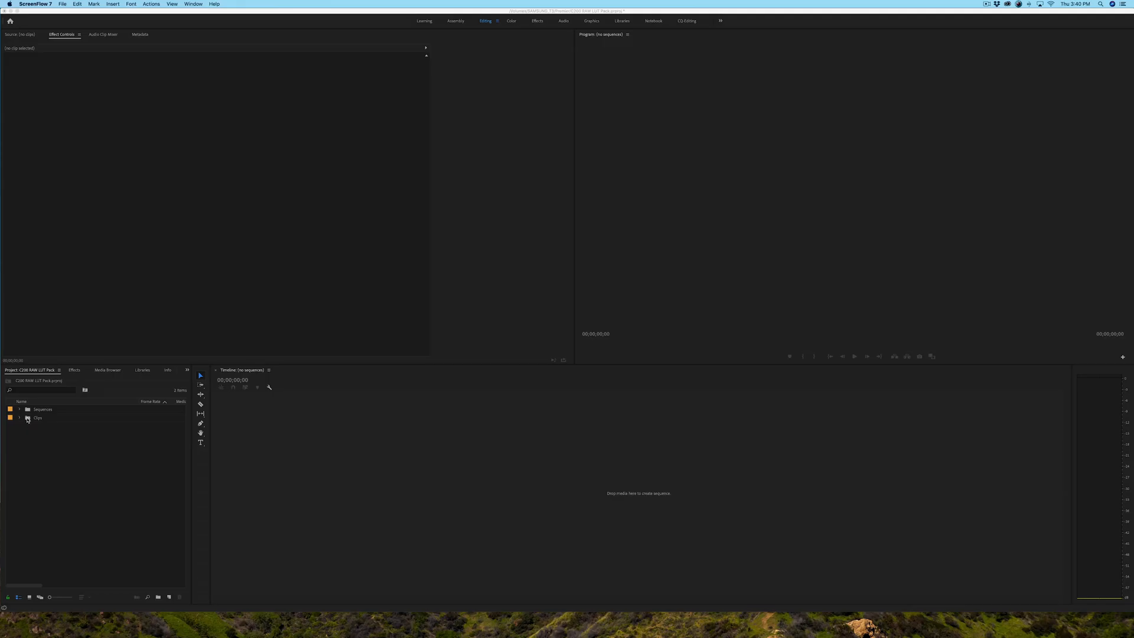
# Expand the Clips bin to list the twelve Canon RAW .CRM clips.
pyautogui.click(37, 418)
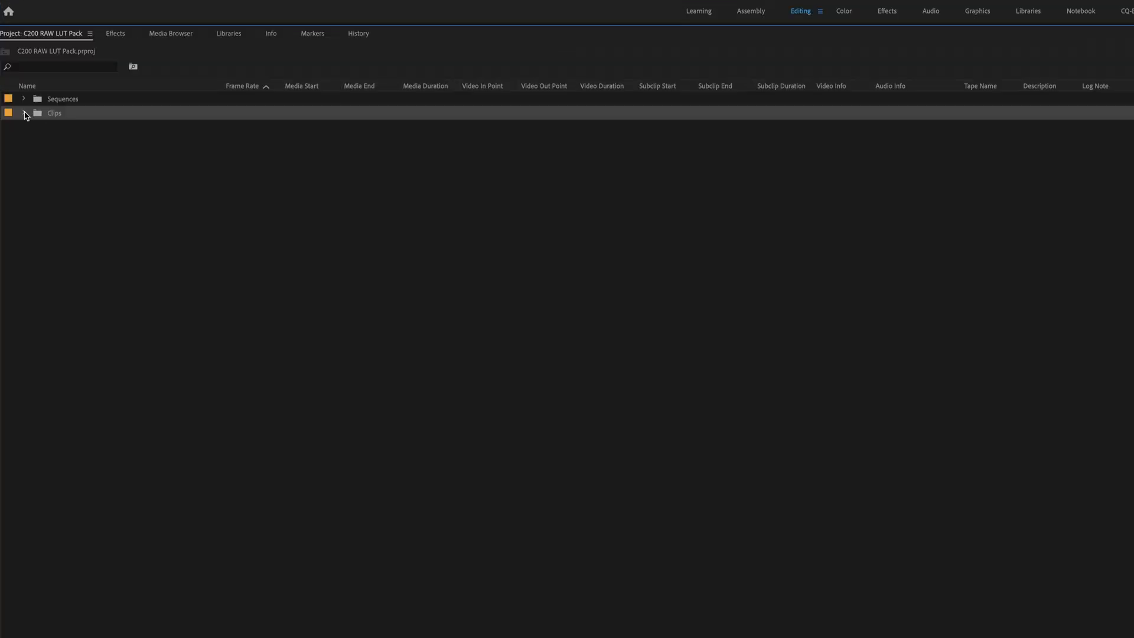
pyautogui.click(23, 113)
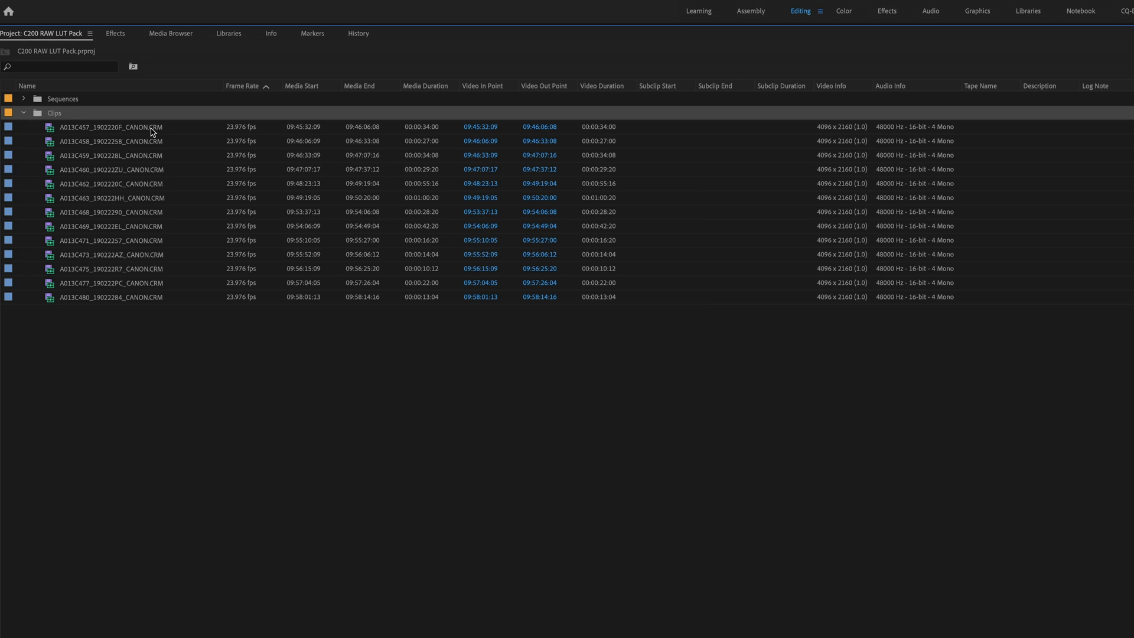
pyautogui.moveTo(153, 309)
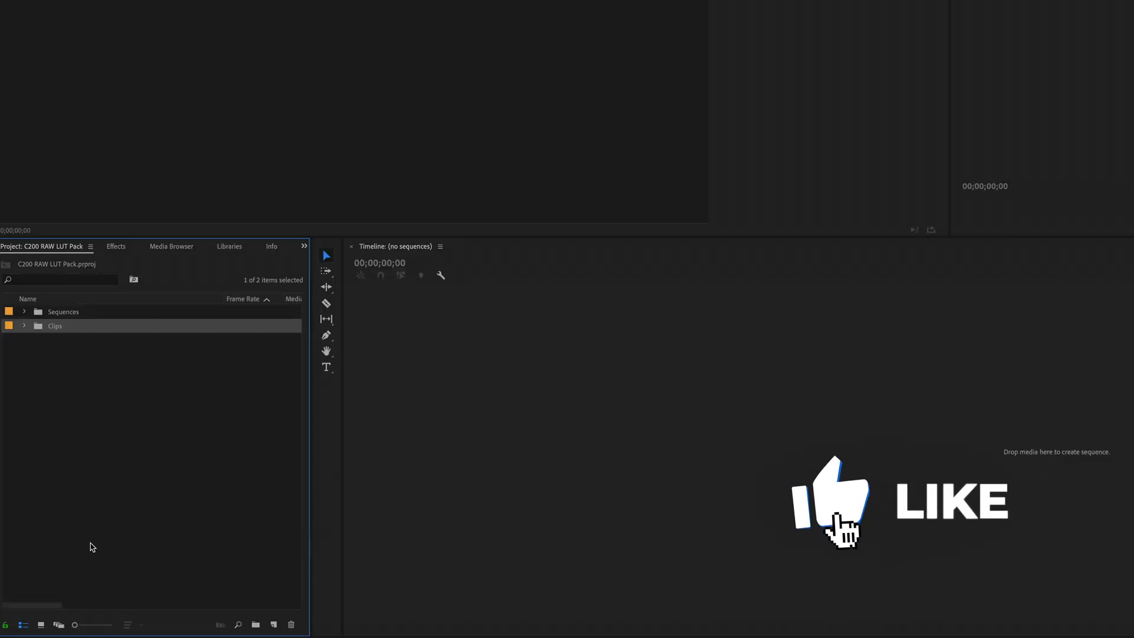
# Create a New Sequence From Clip using all twelve selected RAW clips.
pyautogui.click(24, 326)
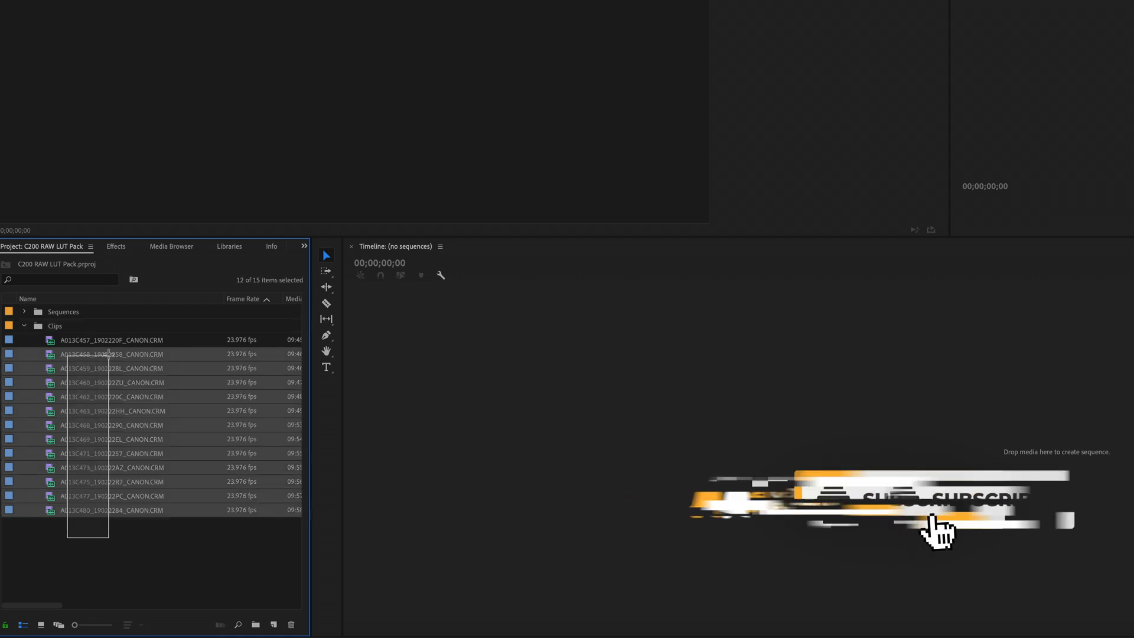
pyautogui.rightClick(106, 347)
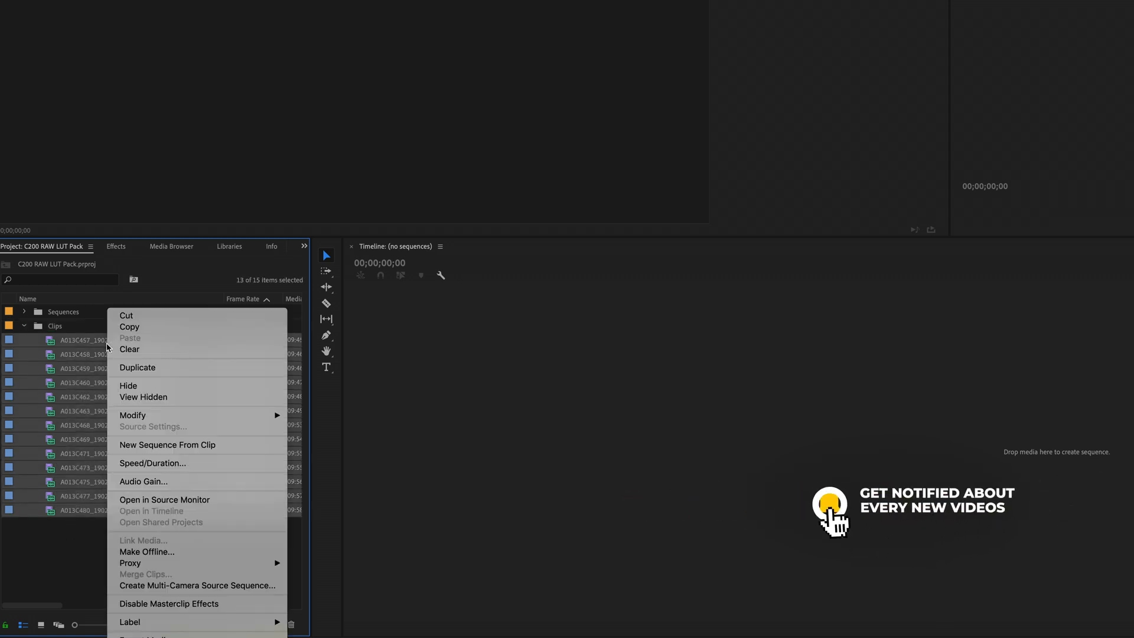
pyautogui.moveTo(163, 560)
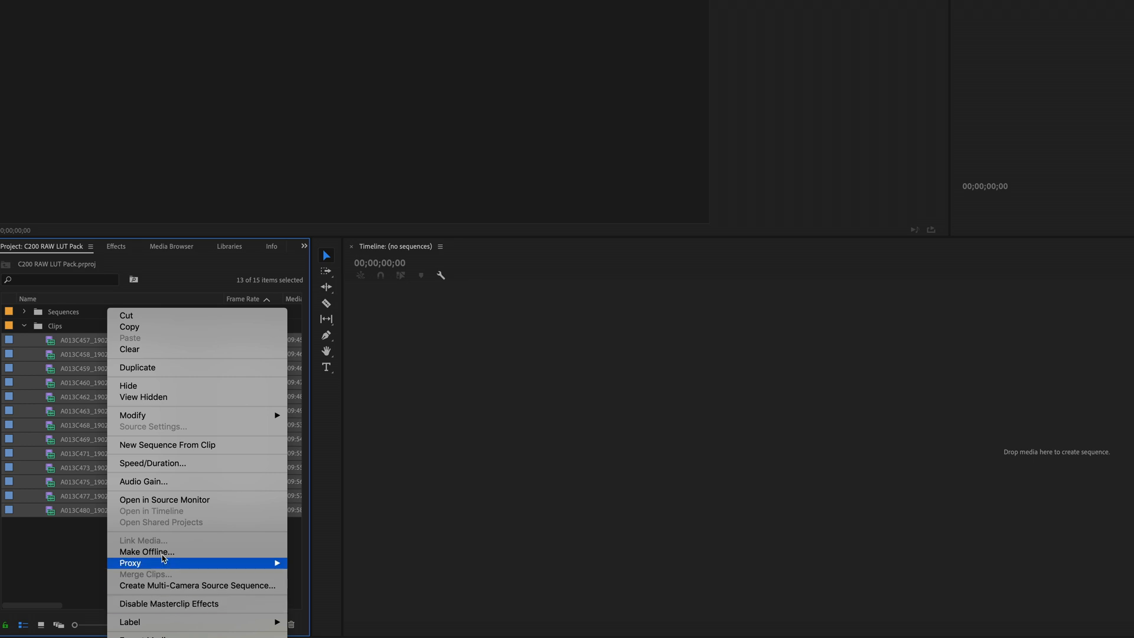
pyautogui.moveTo(185, 444)
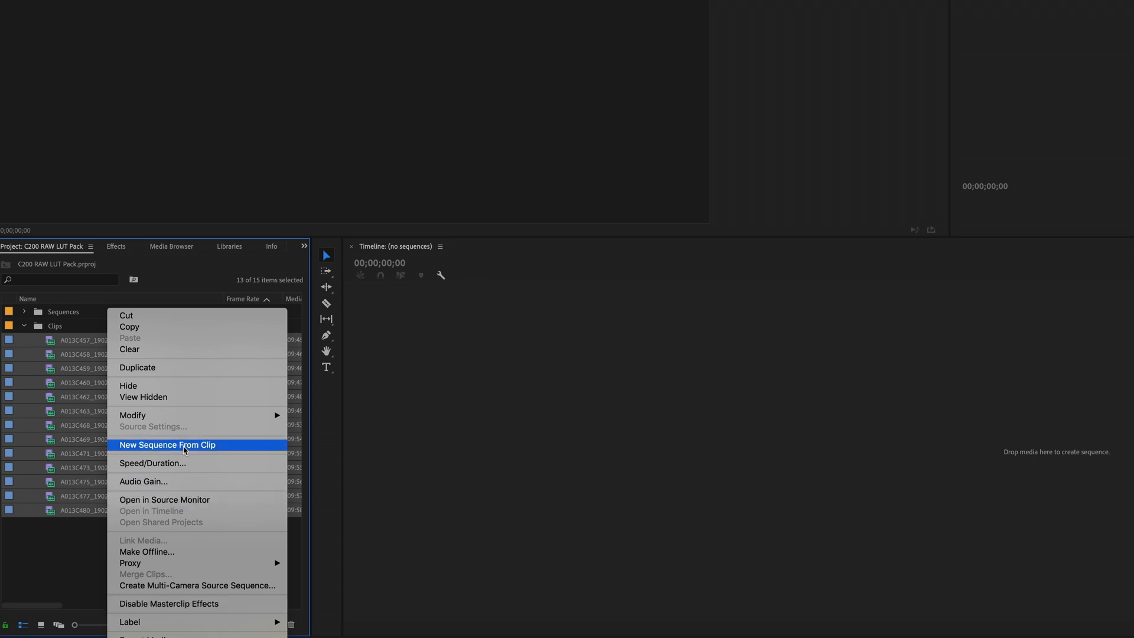
pyautogui.click(167, 445)
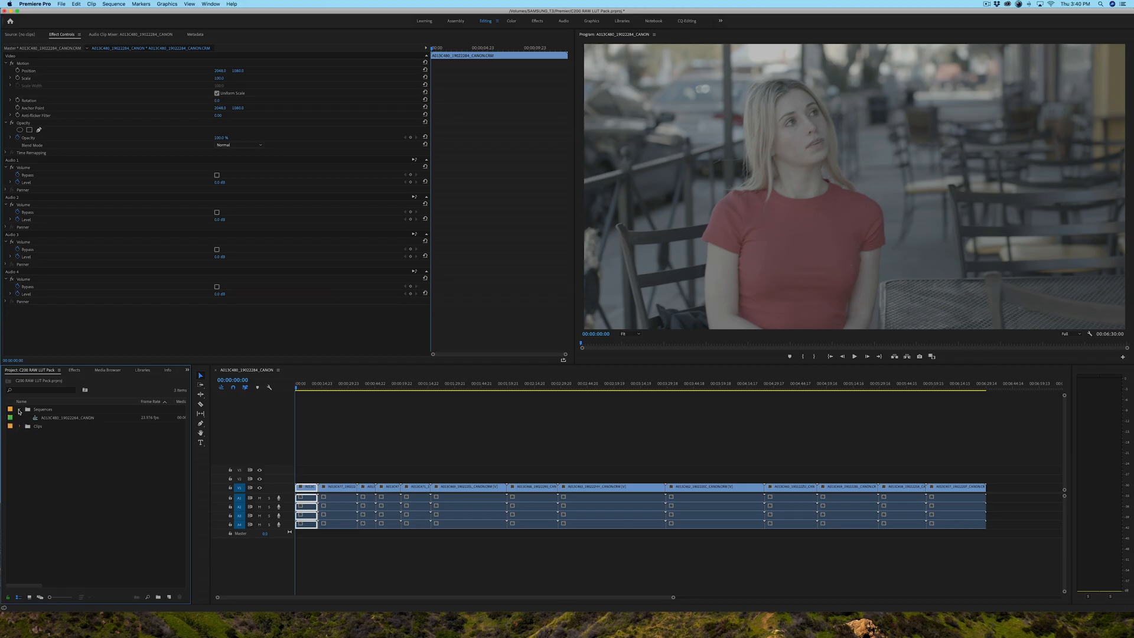
# Collapse the Sequences bin, scrub to a later clip and switch to the Color workspace.
pyautogui.click(19, 409)
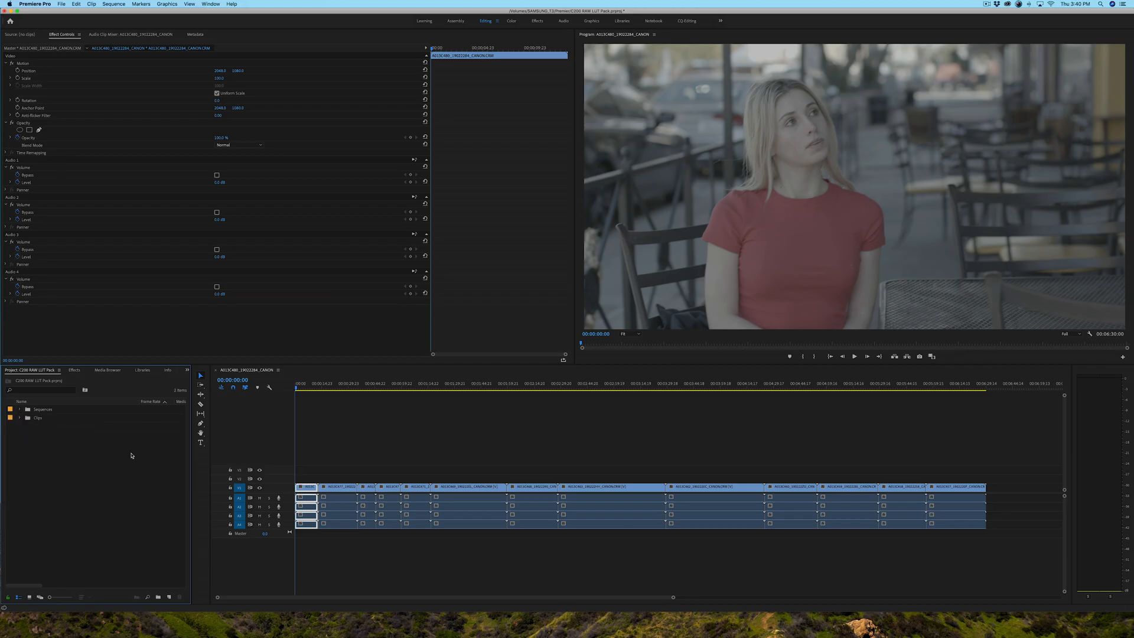
pyautogui.moveTo(354, 287)
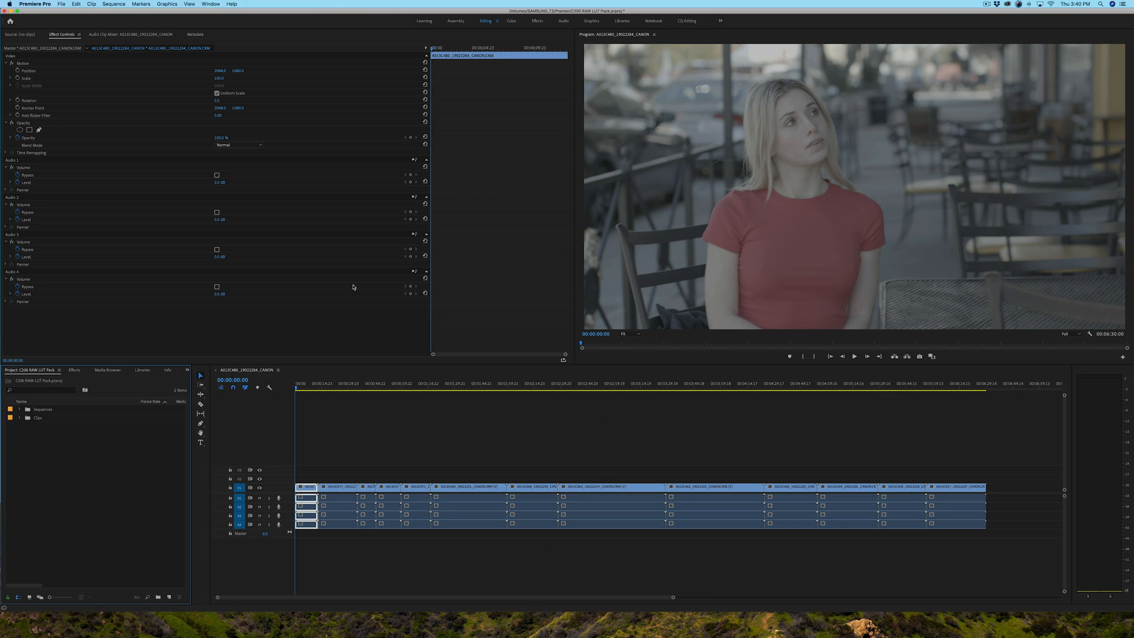
pyautogui.moveTo(581, 238)
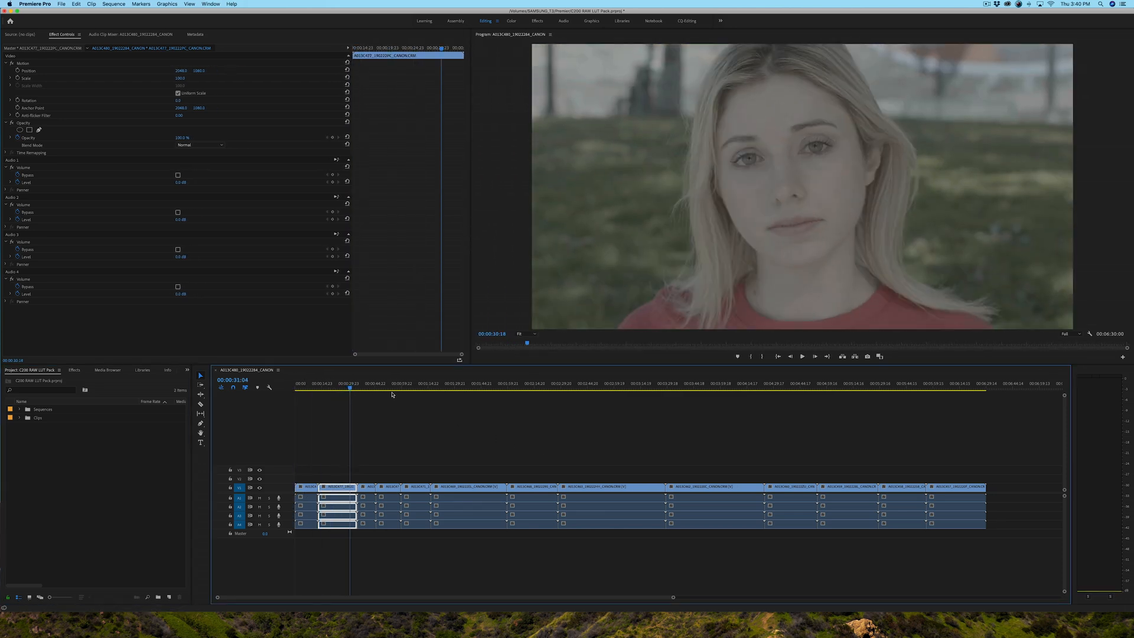
pyautogui.click(574, 390)
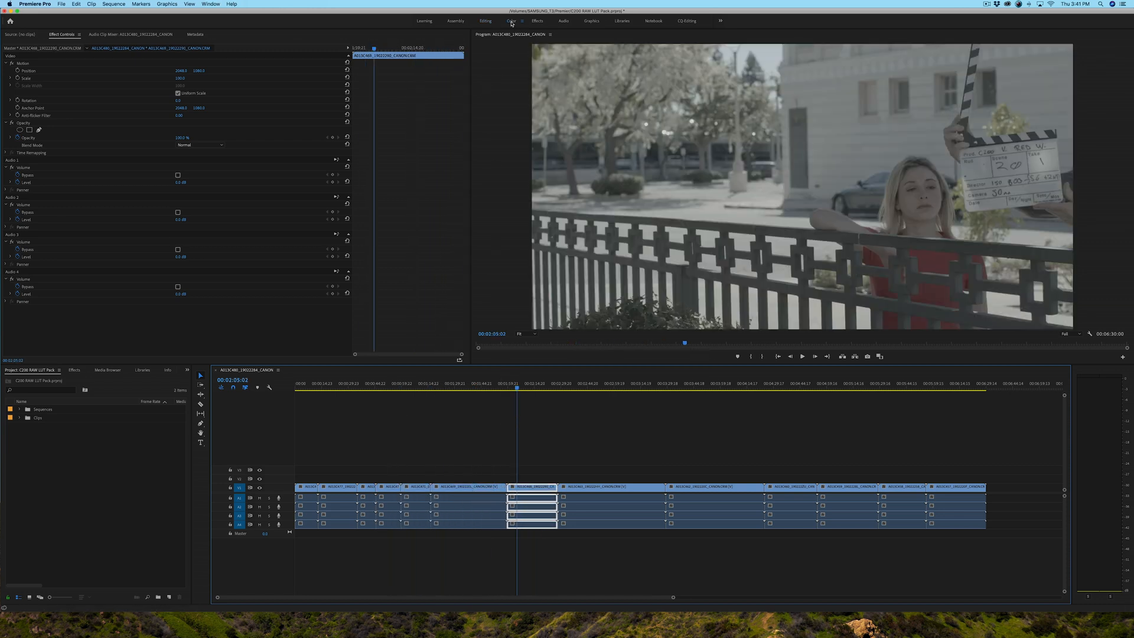
pyautogui.click(508, 21)
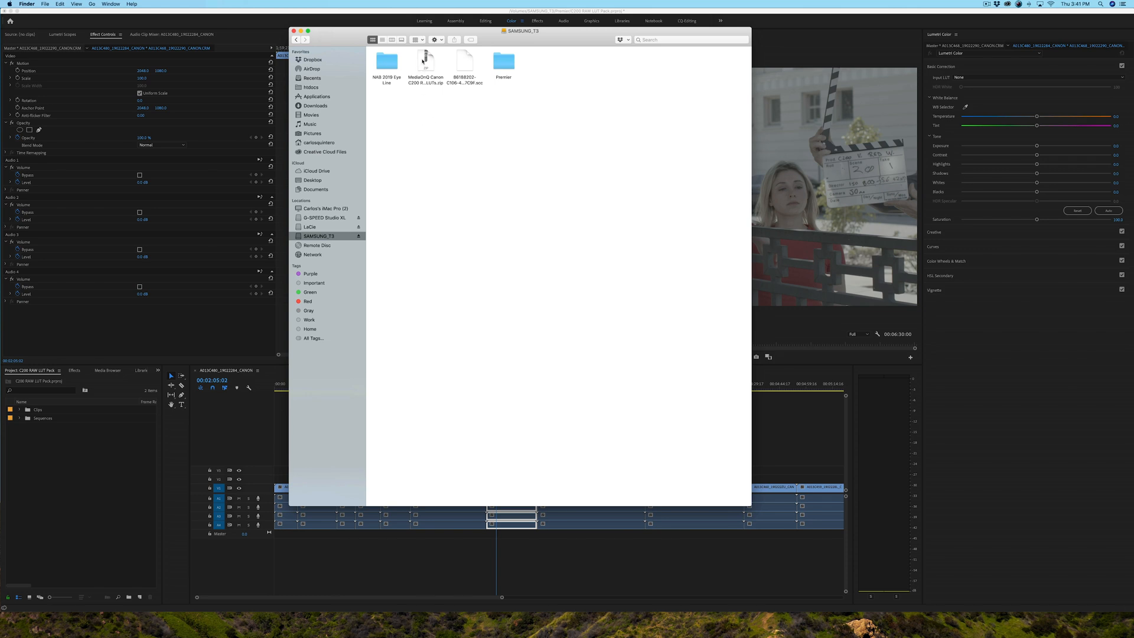
pyautogui.moveTo(428, 62)
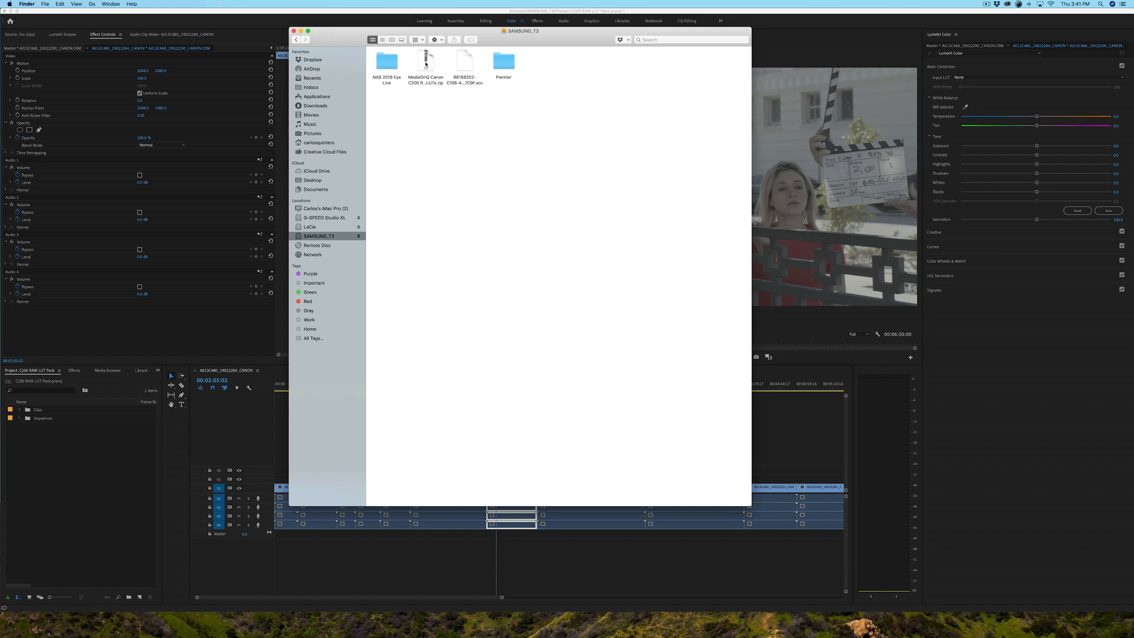
# Extract the LUT zip and open the MediaOnQ Canon C200 RAW BT.709 LUTs folder.
pyautogui.click(424, 64)
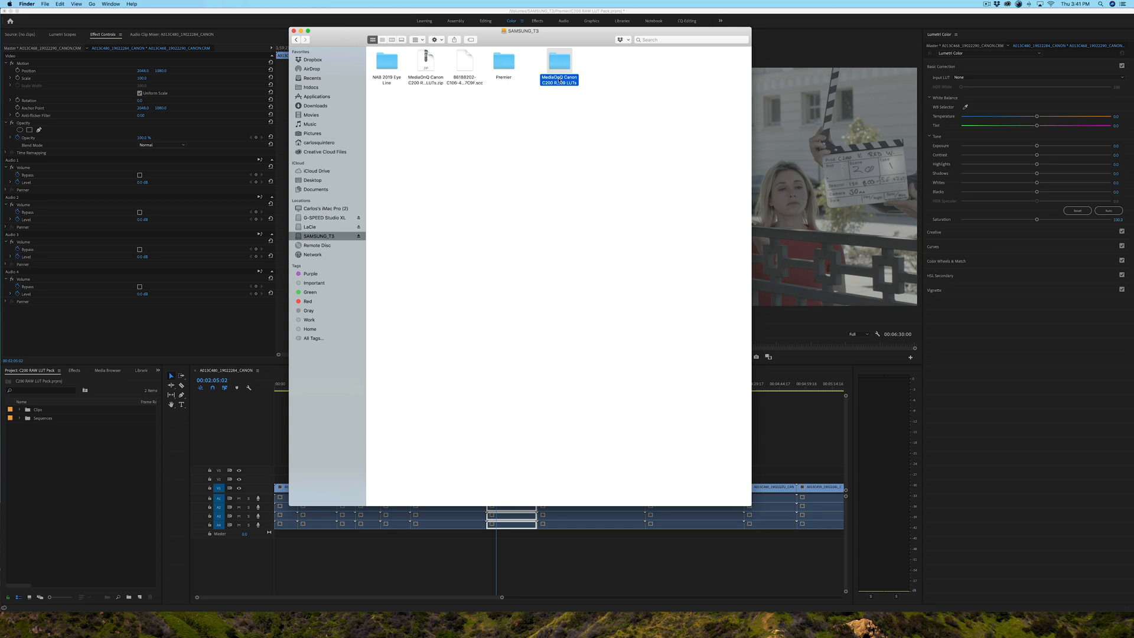
pyautogui.moveTo(560, 85)
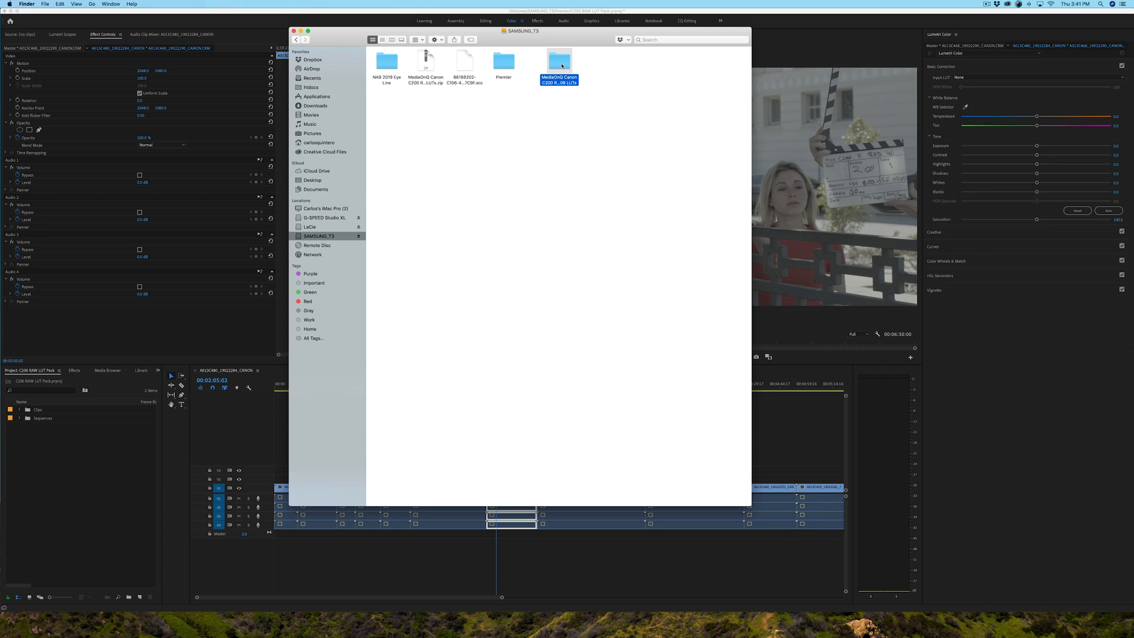
pyautogui.doubleClick(560, 59)
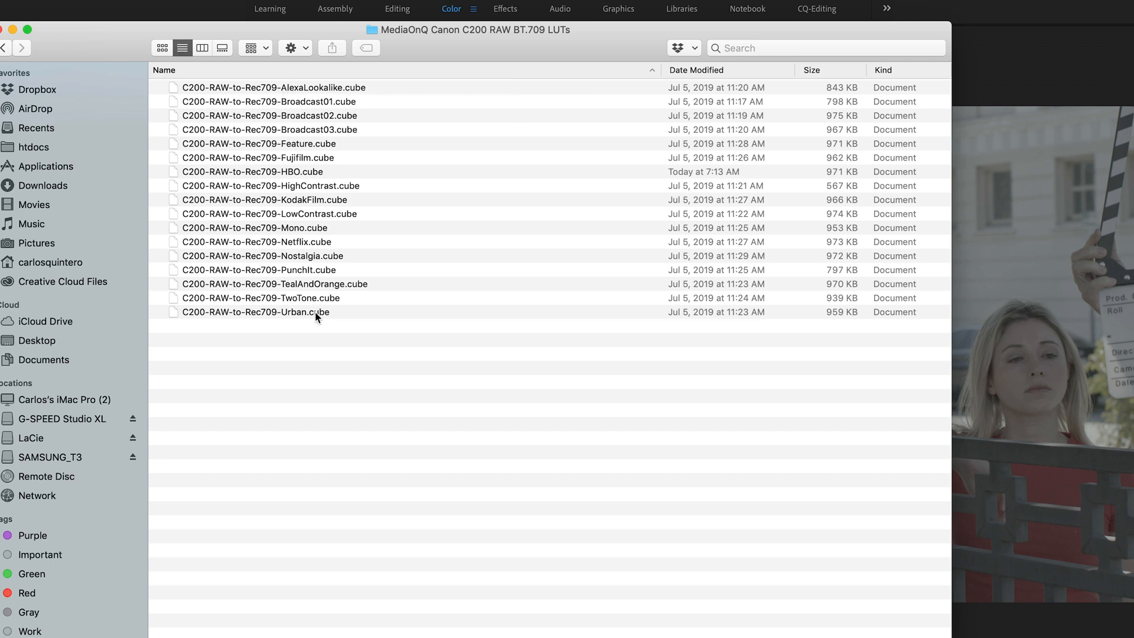
pyautogui.moveTo(290, 314)
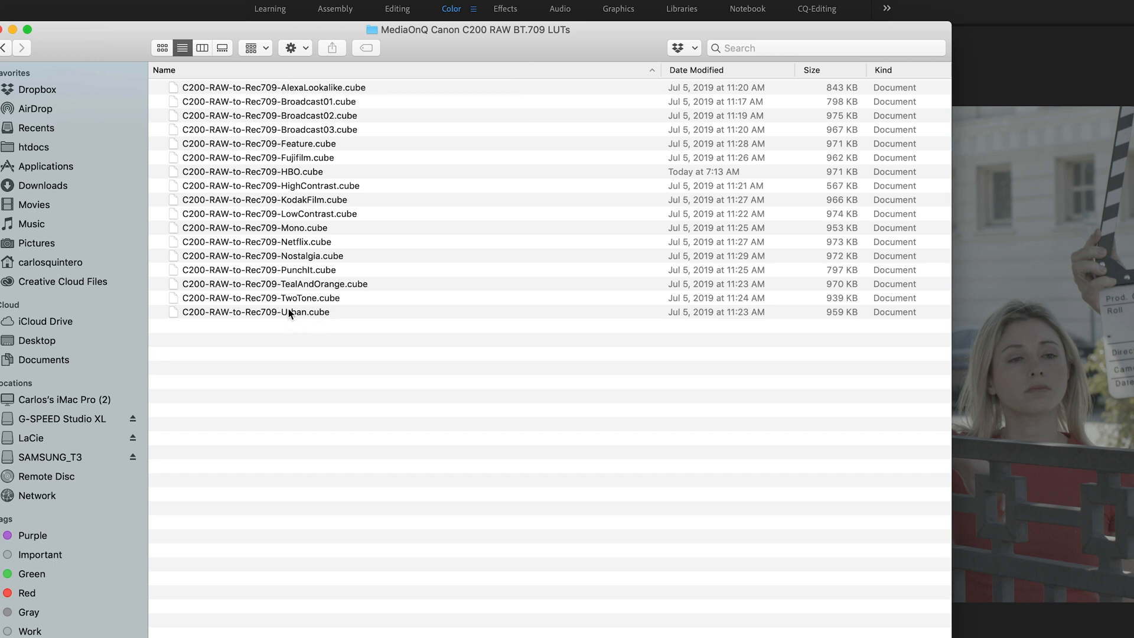
pyautogui.moveTo(300, 260)
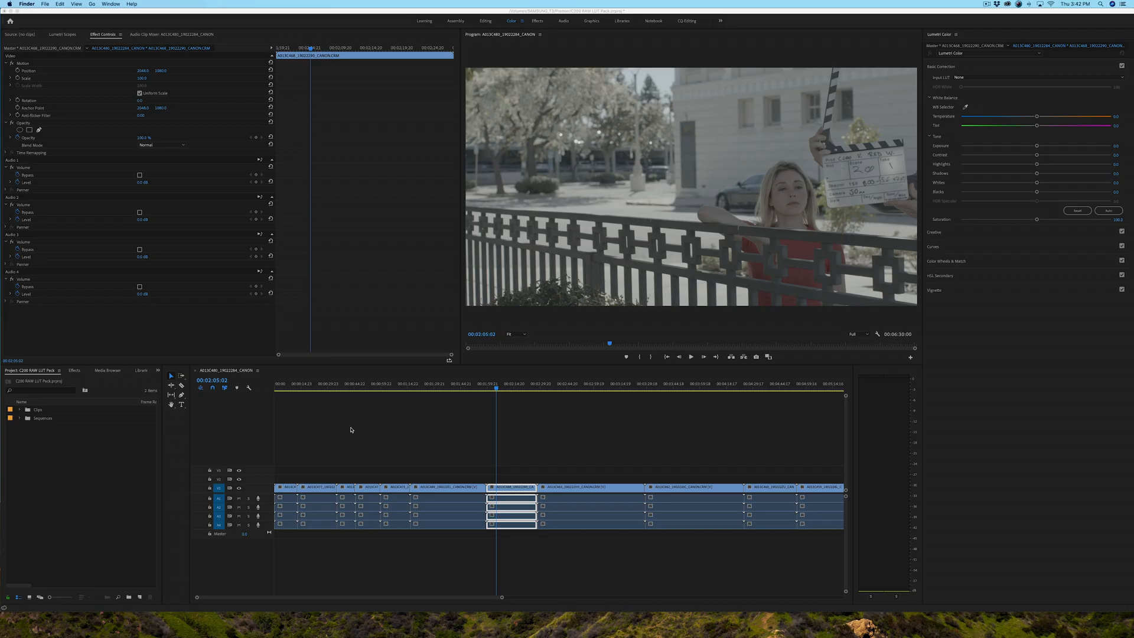
pyautogui.moveTo(515, 302)
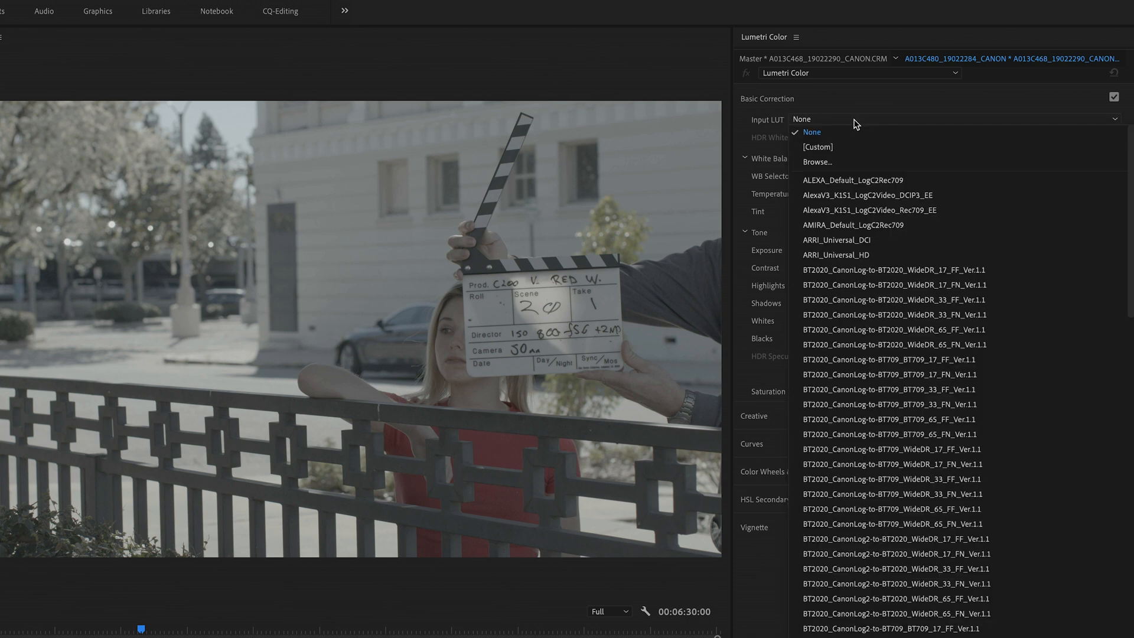
pyautogui.moveTo(832, 165)
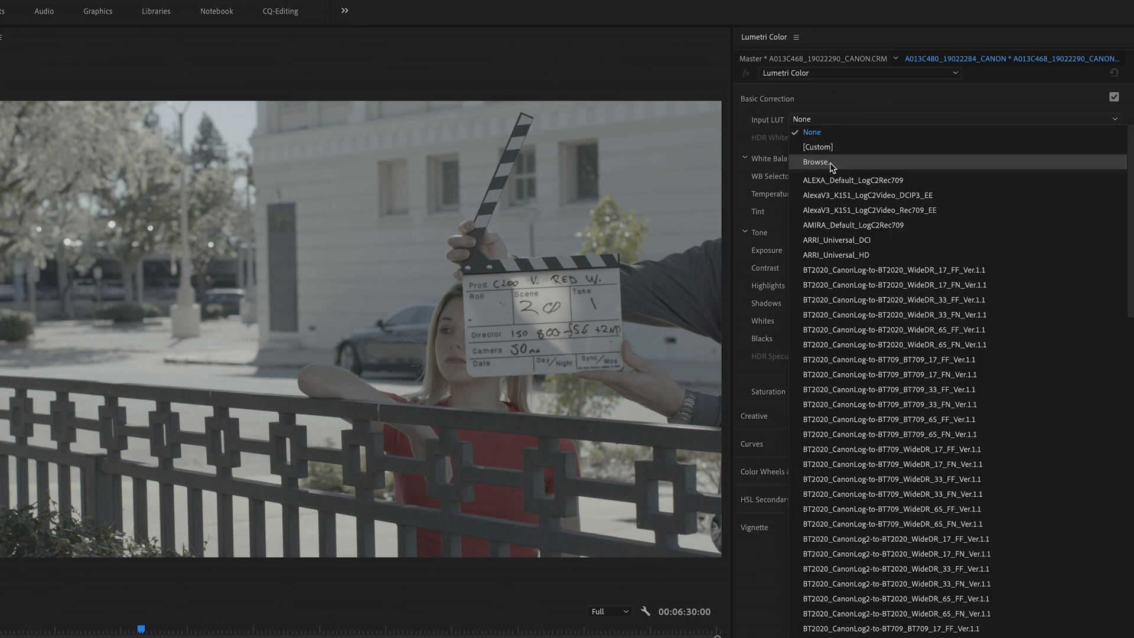
# Browse the Input LUT to C200-RAW-to-Rec709-AlexaLookalike.cube, shown in list view, and load it.
pyautogui.click(816, 161)
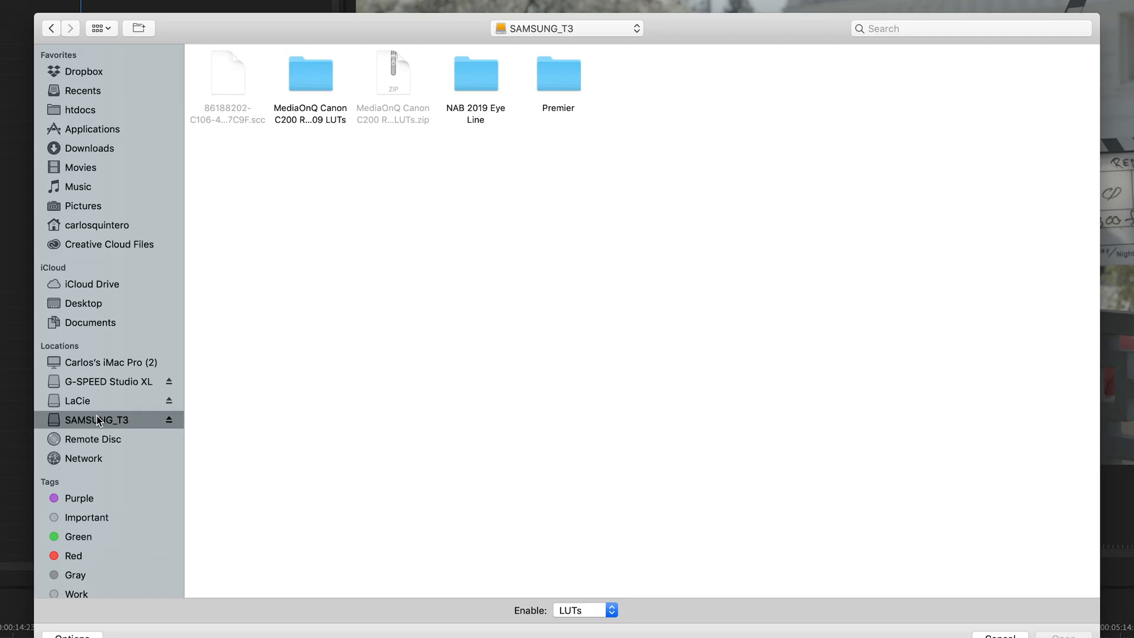
pyautogui.moveTo(136, 427)
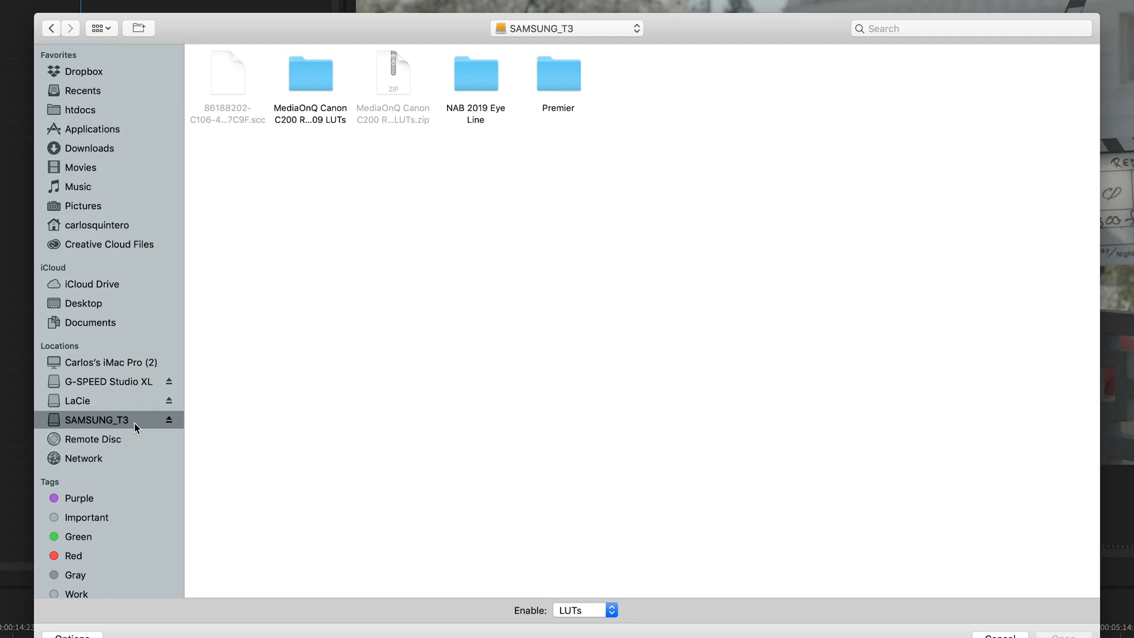
pyautogui.doubleClick(310, 73)
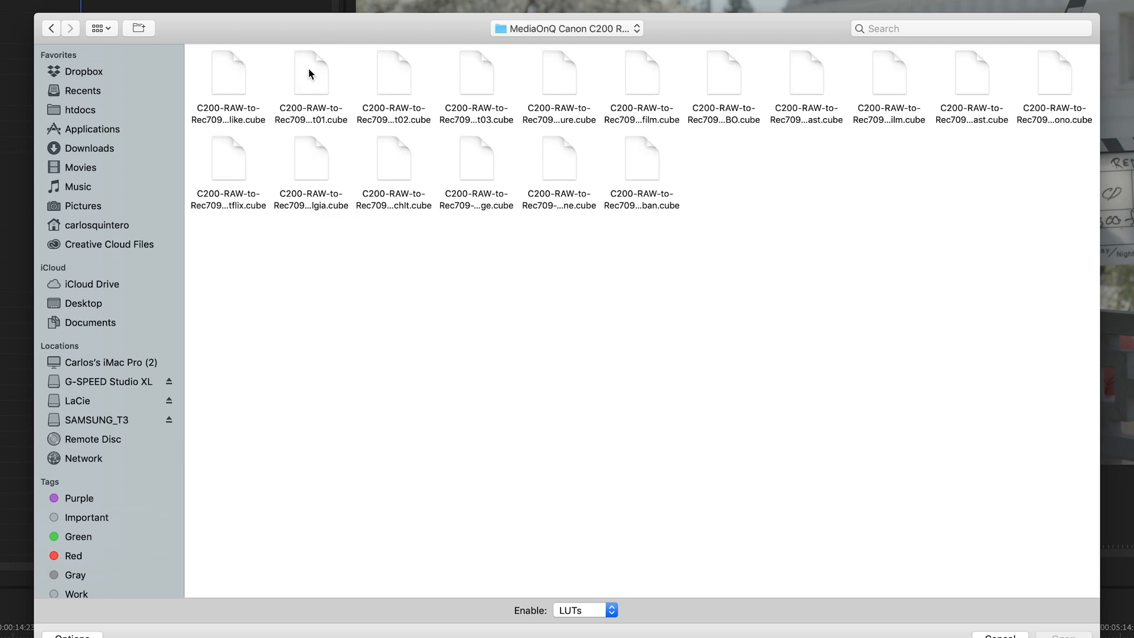
pyautogui.click(102, 29)
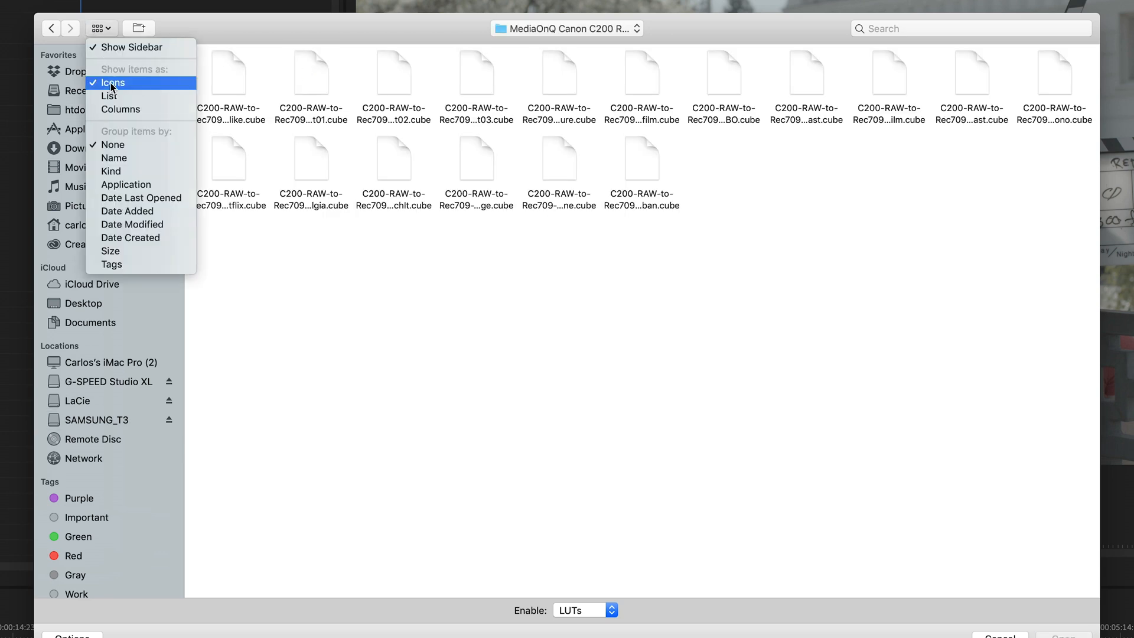
pyautogui.click(108, 96)
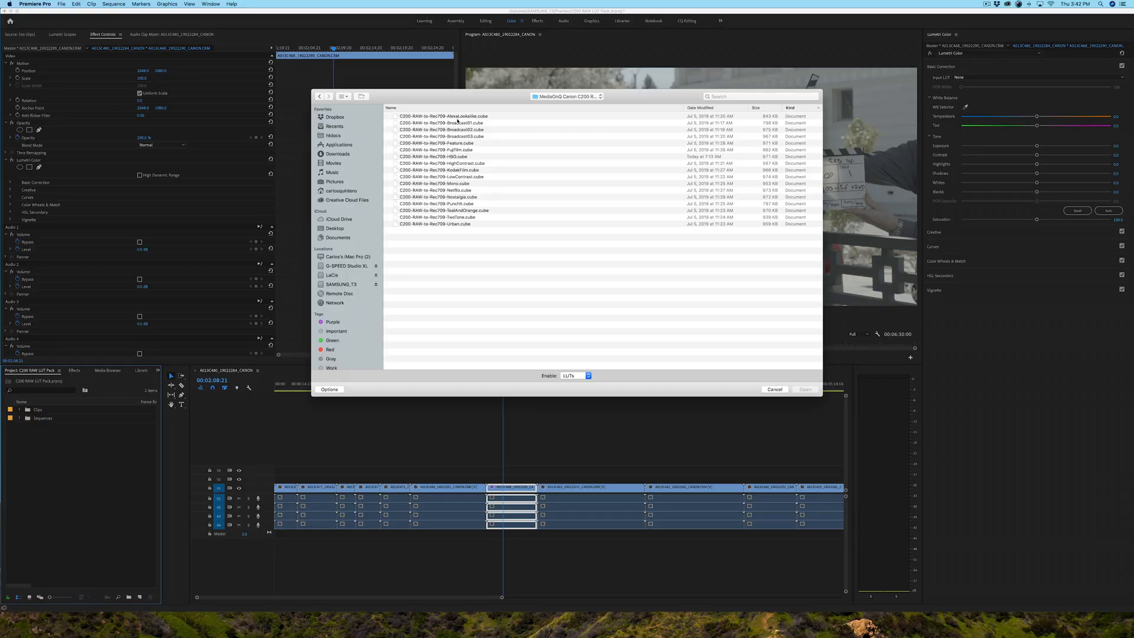
pyautogui.click(441, 116)
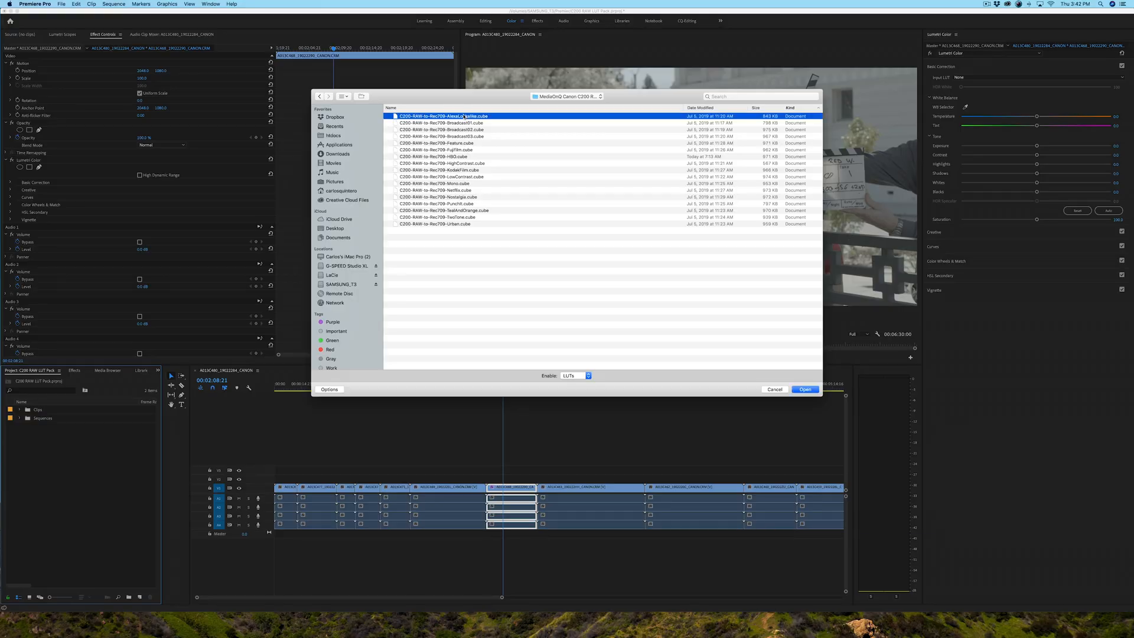
pyautogui.moveTo(761, 348)
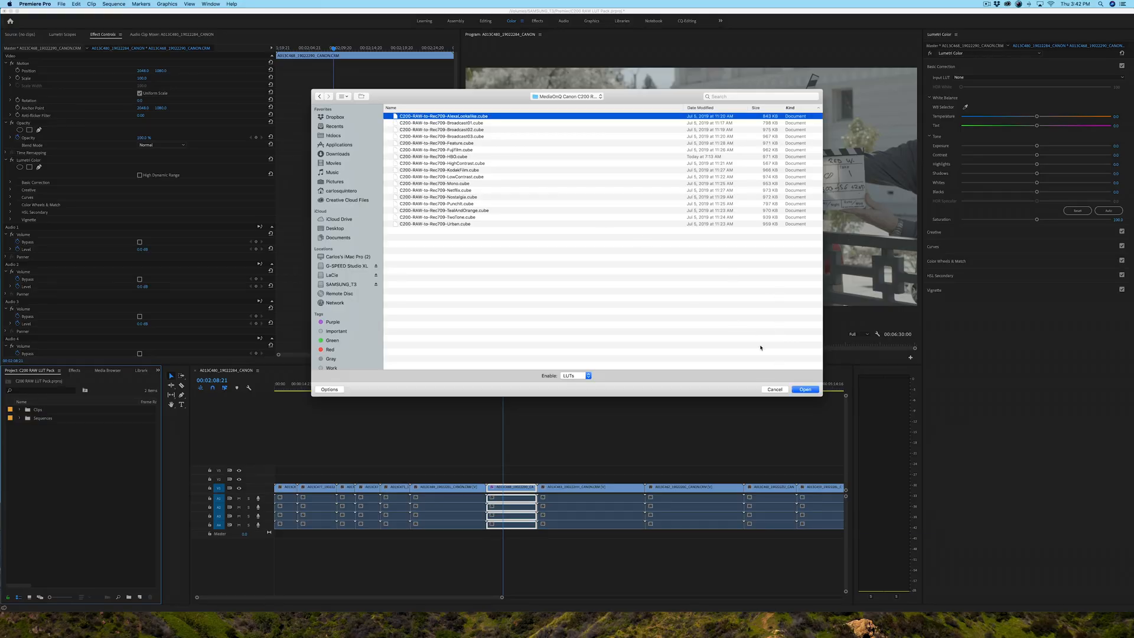
pyautogui.click(806, 390)
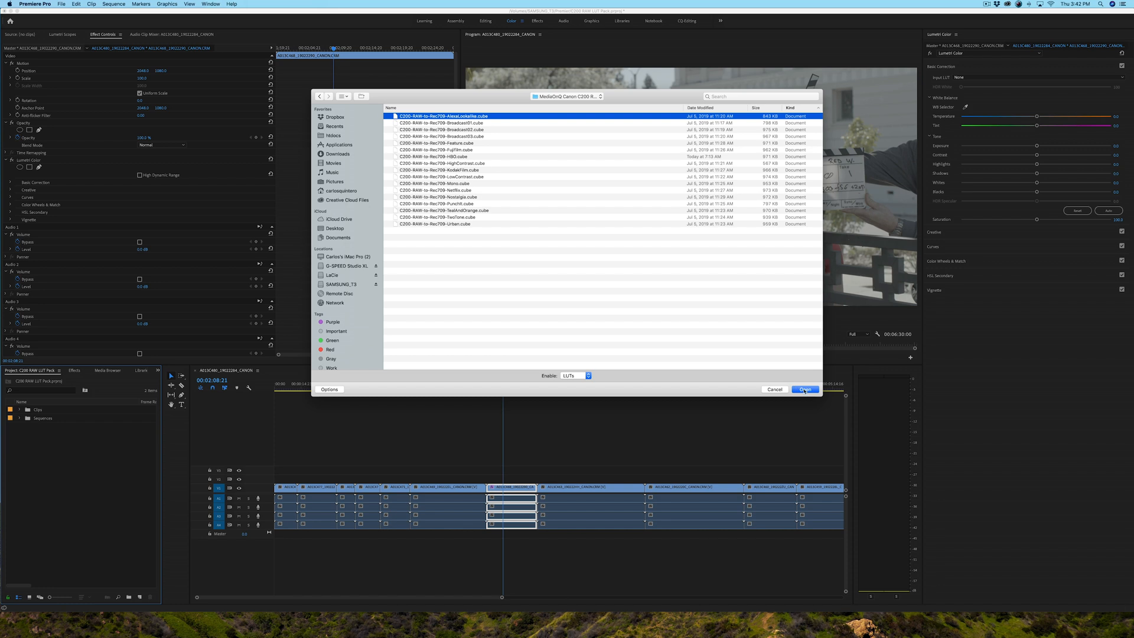
pyautogui.click(806, 390)
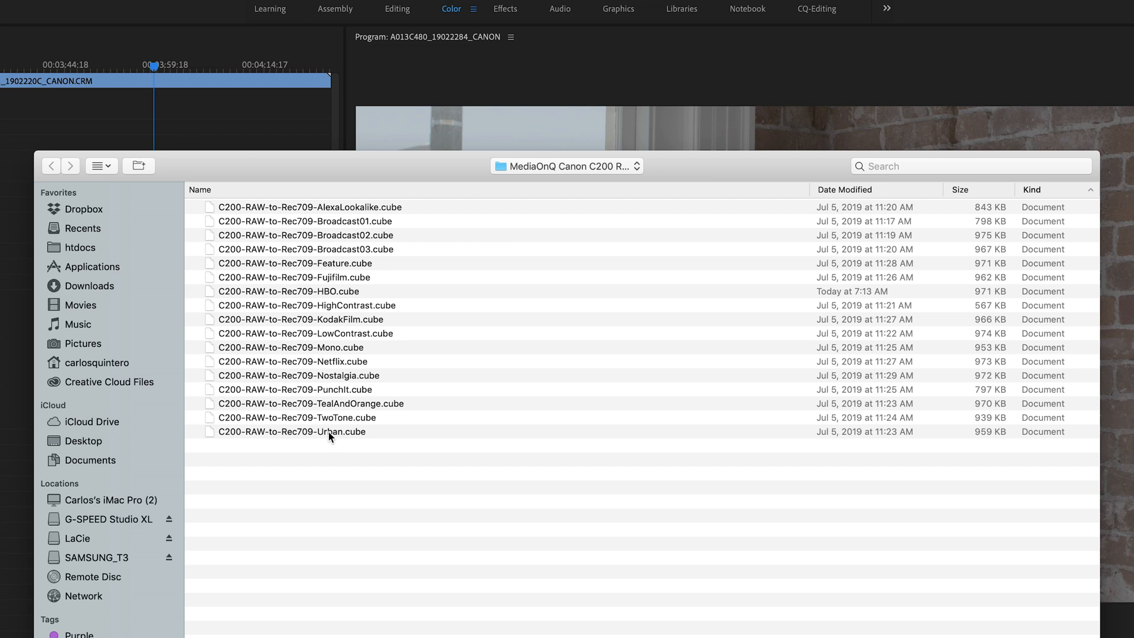
pyautogui.moveTo(353, 283)
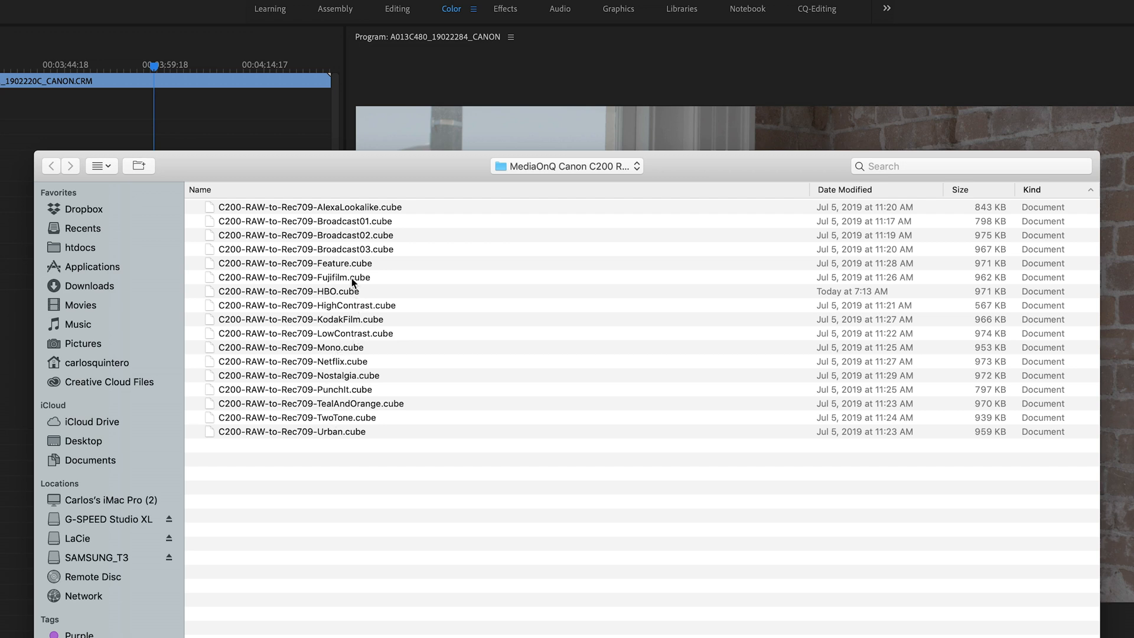
# Set the brick-wall clip's Input LUT to C200-RAW-to-Rec709-Fujifilm.
pyautogui.click(296, 276)
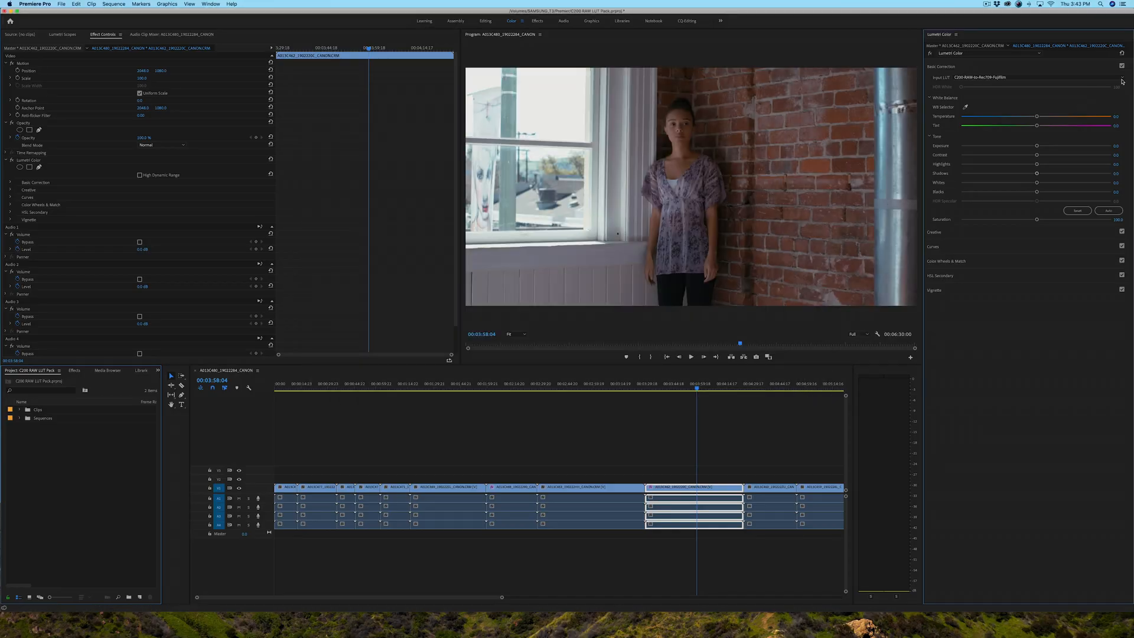
pyautogui.click(1120, 65)
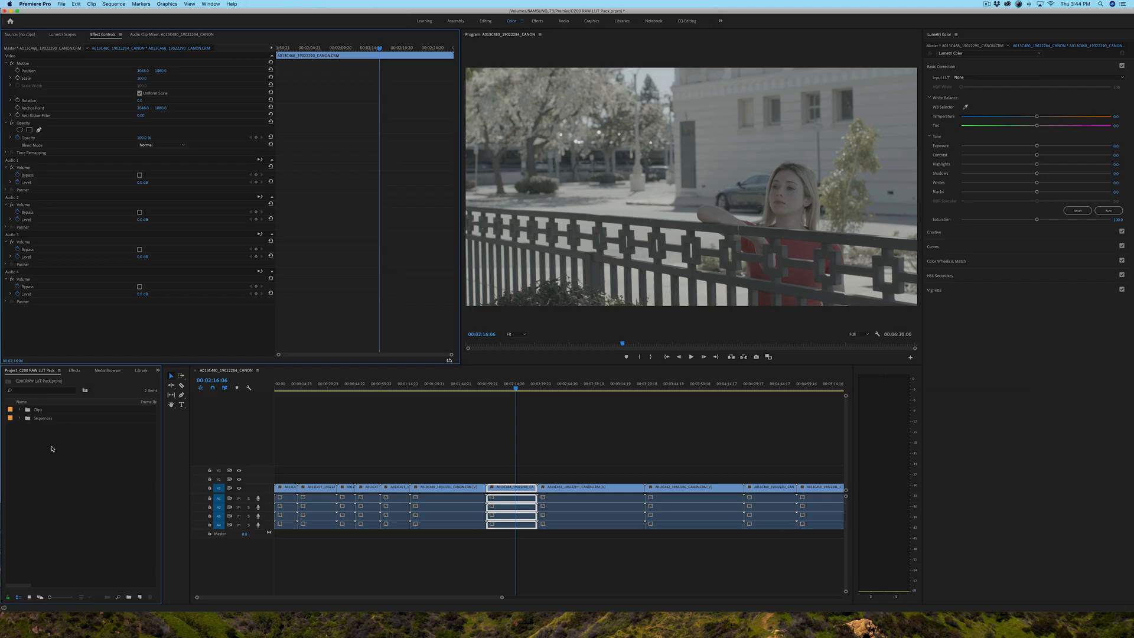
# Bring up the Project panel's New Item menu to add an Adjustment Layer.
pyautogui.rightClick(52, 449)
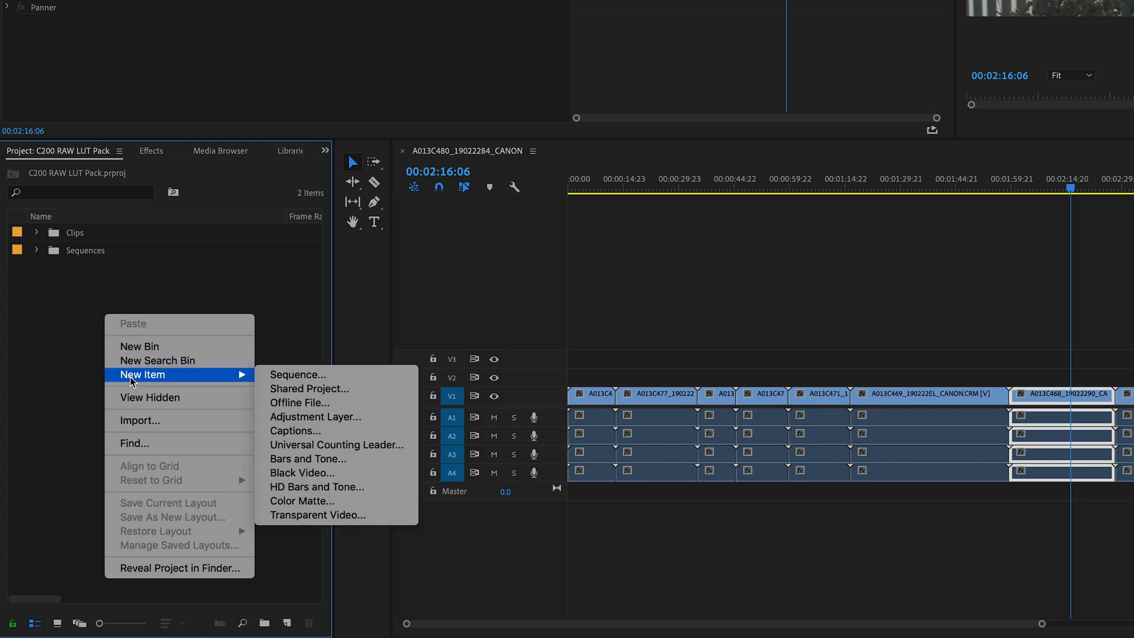
pyautogui.moveTo(297, 375)
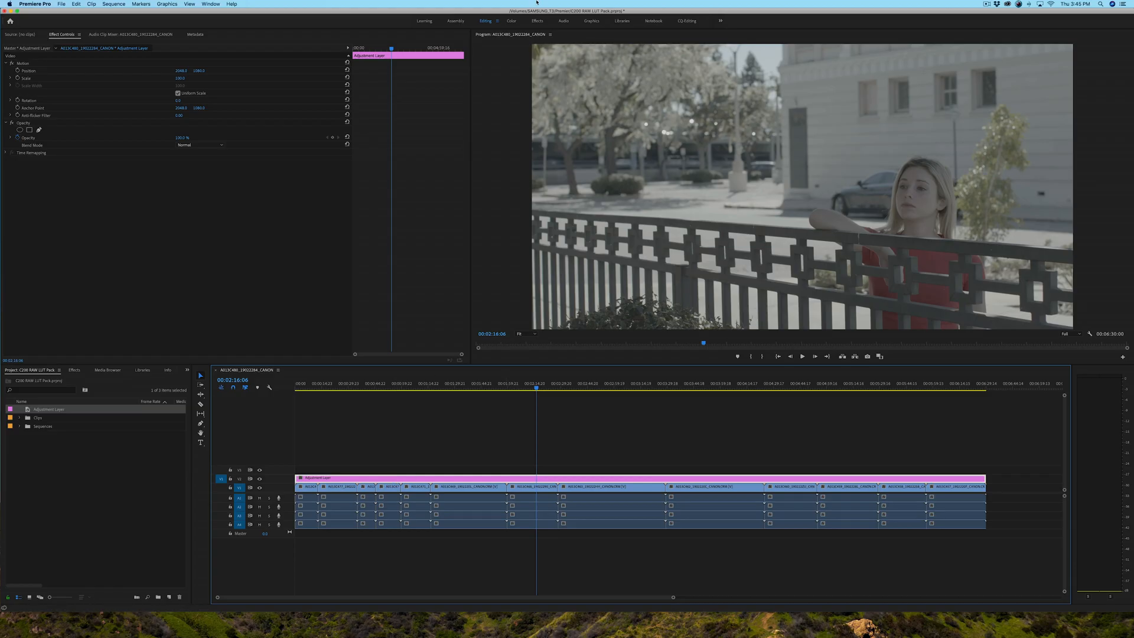
# Switch to the Color workspace and move the playhead to the close-up interview shot.
pyautogui.click(509, 21)
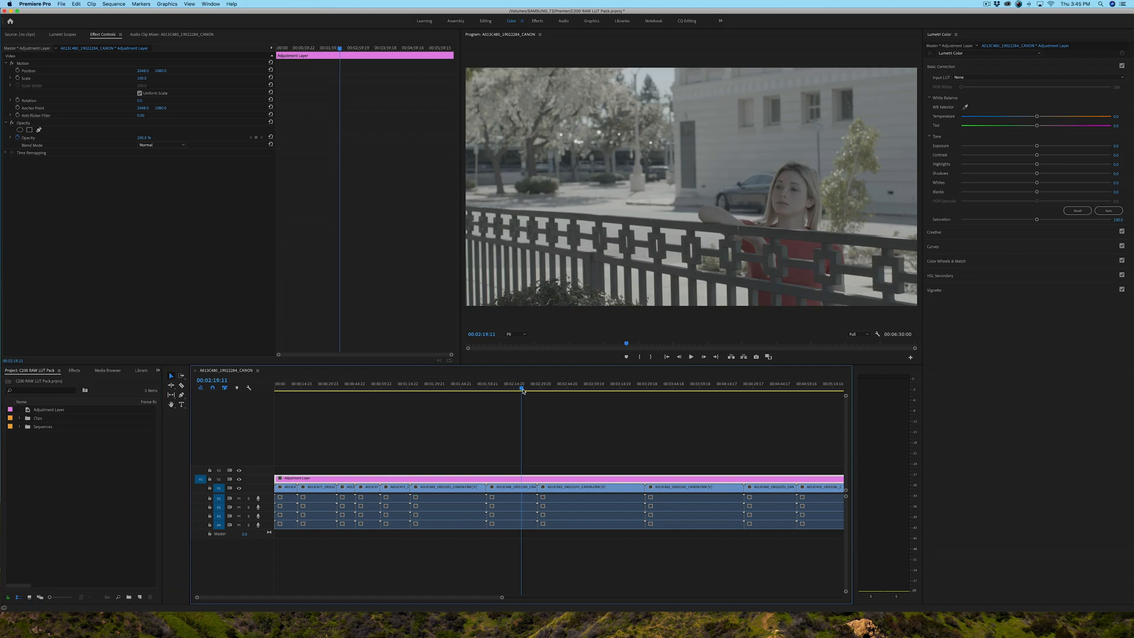
pyautogui.click(705, 390)
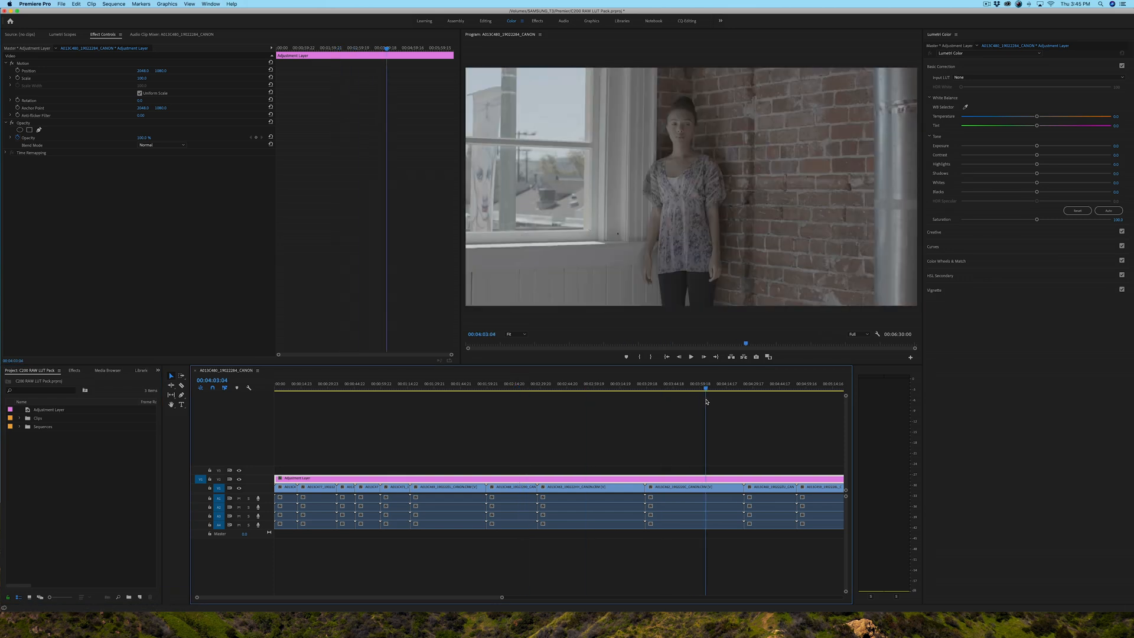
pyautogui.click(782, 387)
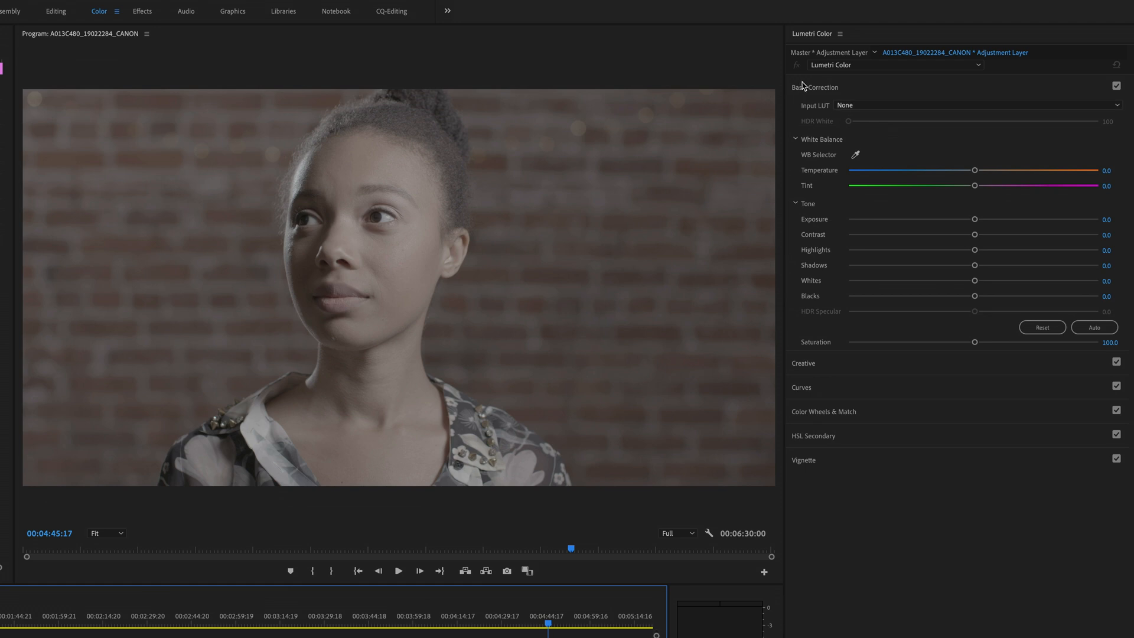
# Load C200-RAW-to-Rec709-PunchIt.cube as the adjustment layer's Input LUT.
pyautogui.click(976, 106)
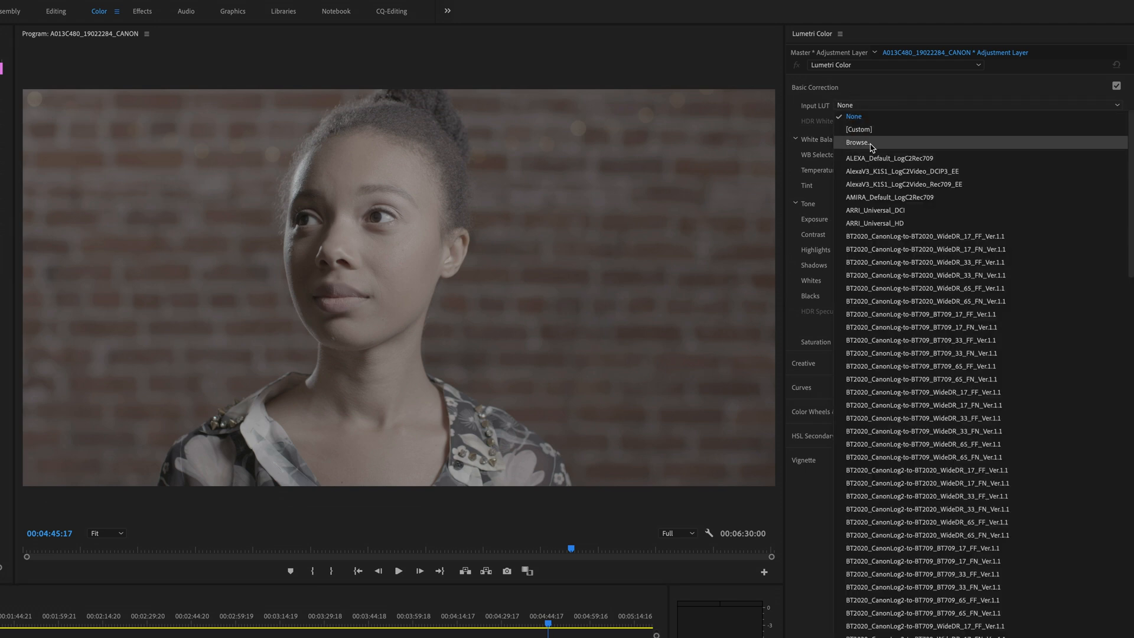
pyautogui.click(855, 142)
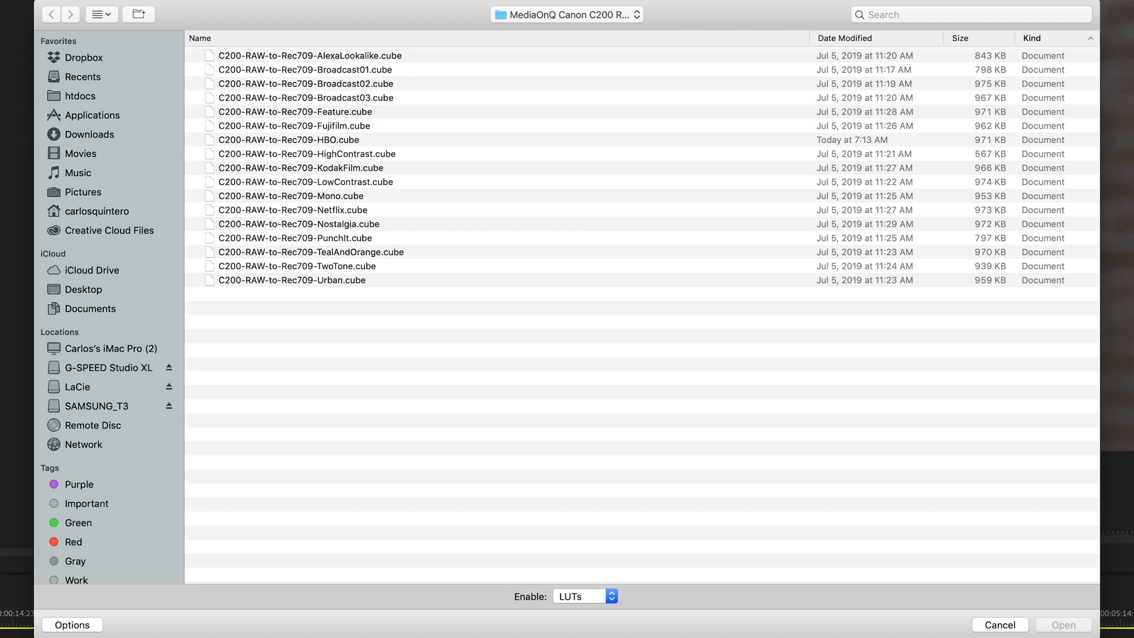
pyautogui.moveTo(517, 354)
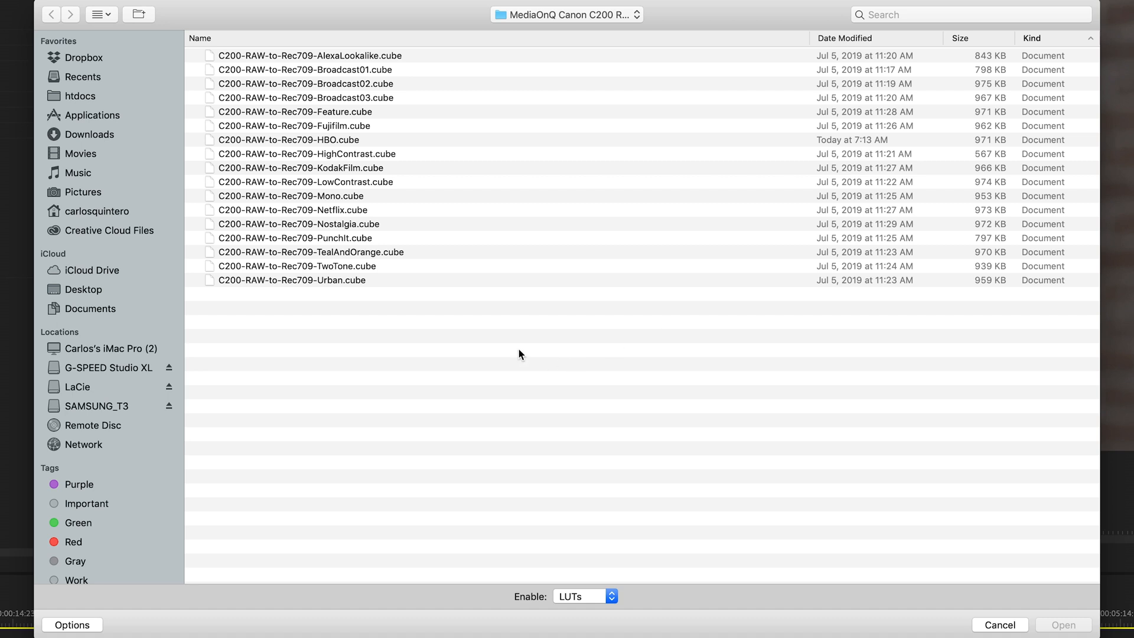
pyautogui.moveTo(341, 241)
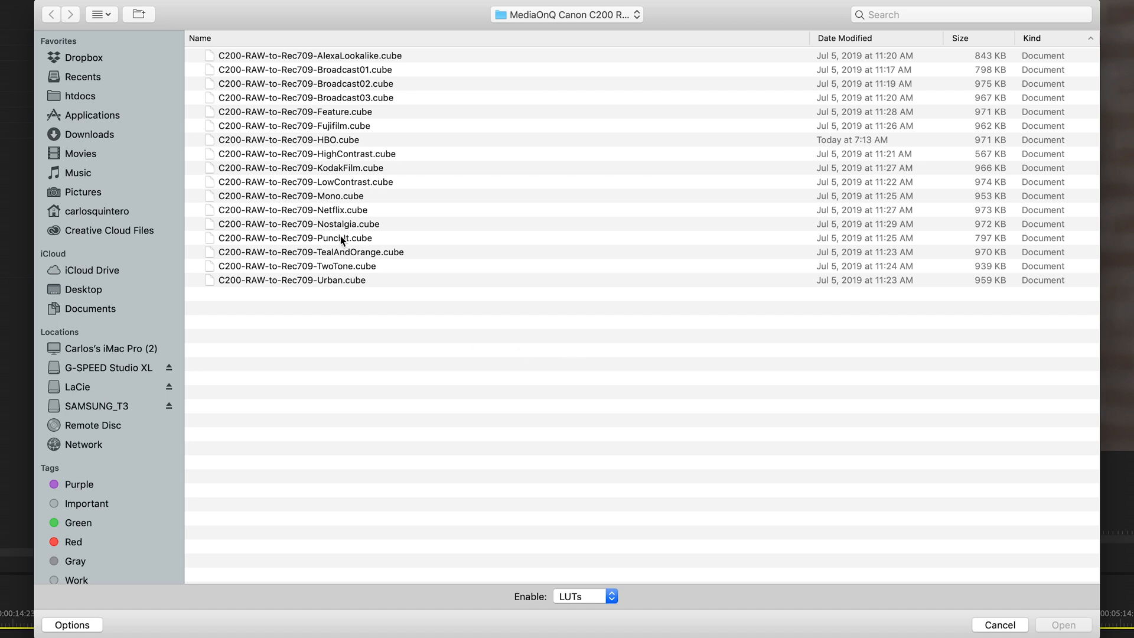
pyautogui.click(291, 239)
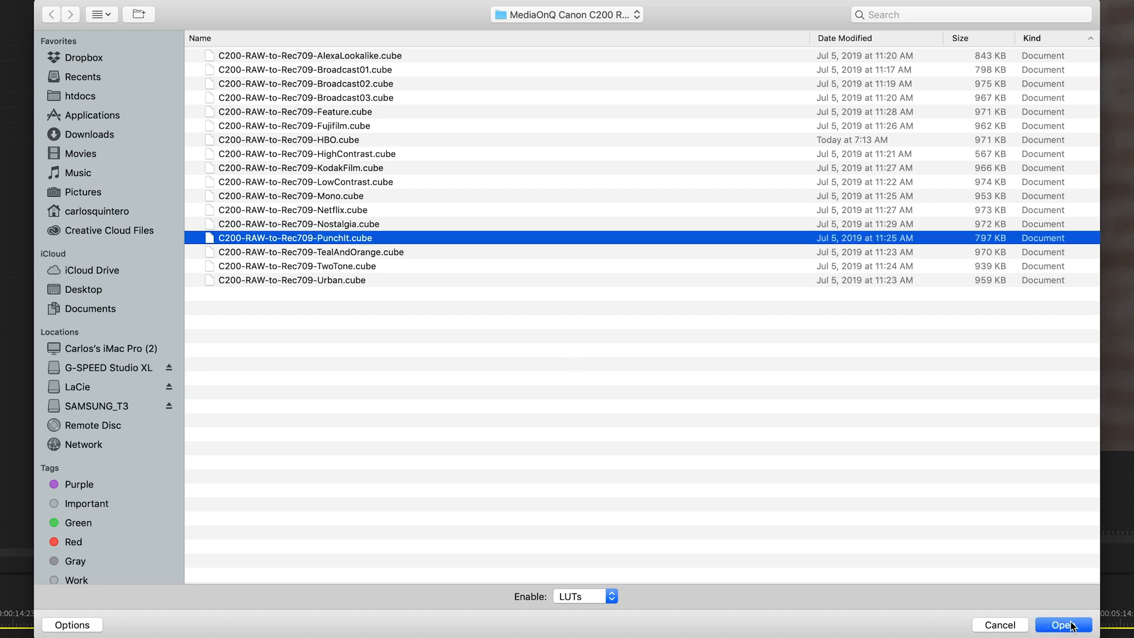
pyautogui.click(1068, 624)
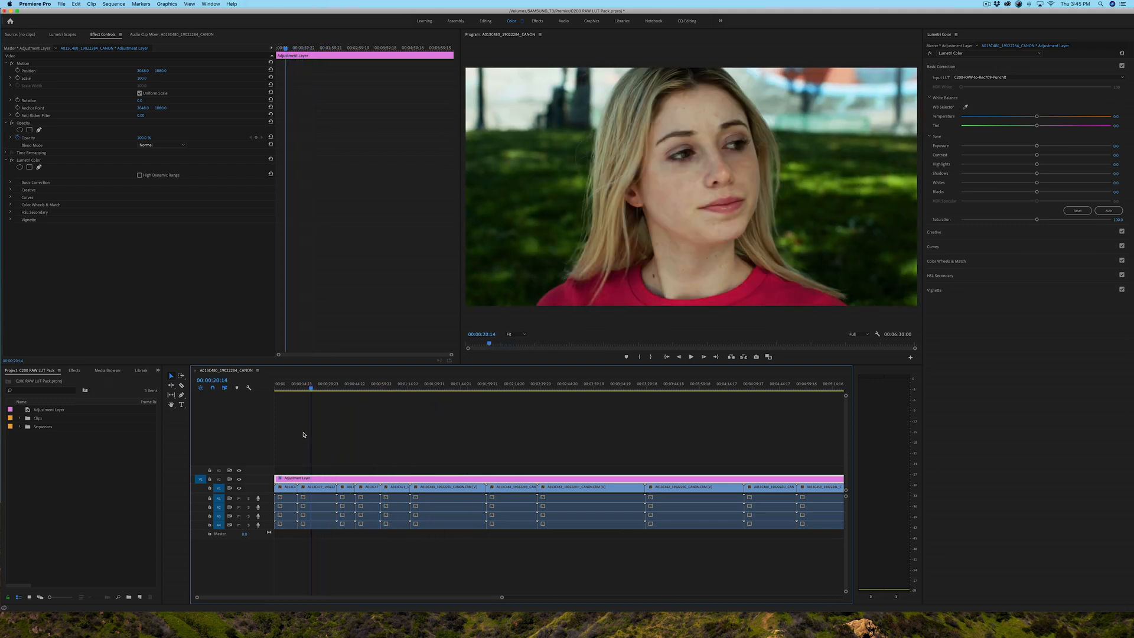
# View another shot, then browse for the Broadcast01 .cube as a replacement Input LUT.
pyautogui.click(326, 387)
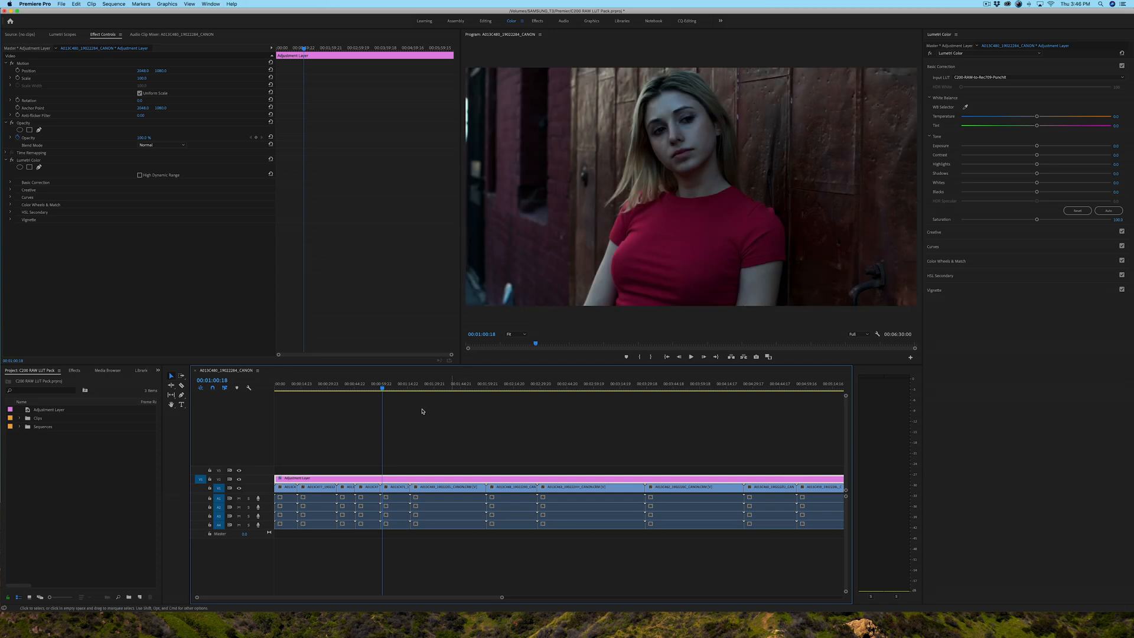
pyautogui.click(458, 388)
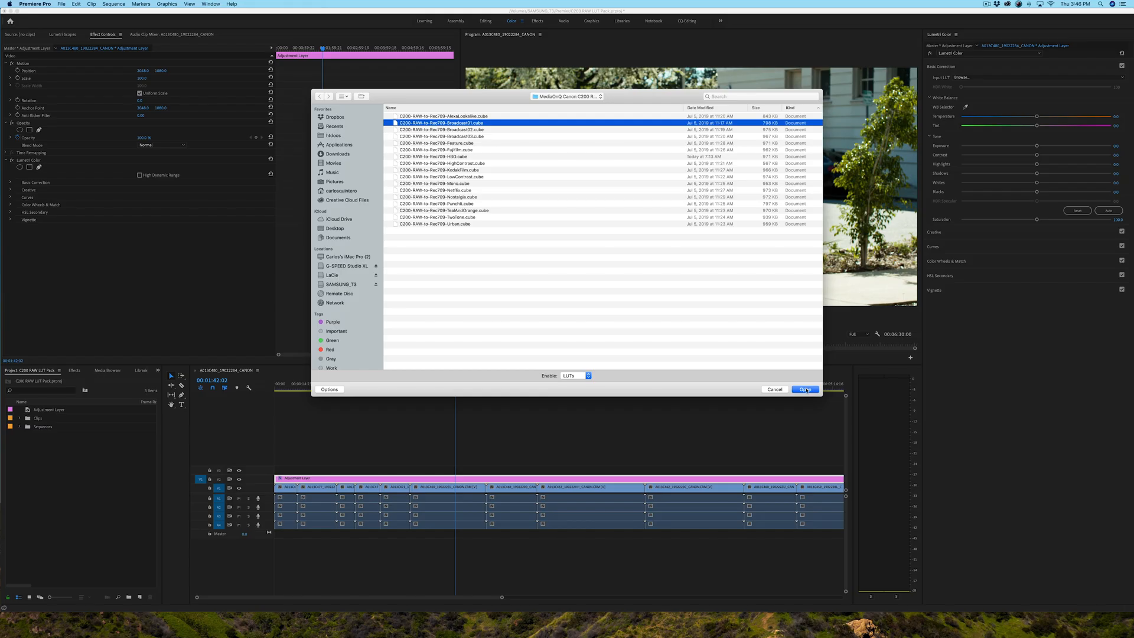
# Load the Broadcast01 LUT and scrub through the railing, interview and street shots to check the grade.
pyautogui.click(805, 390)
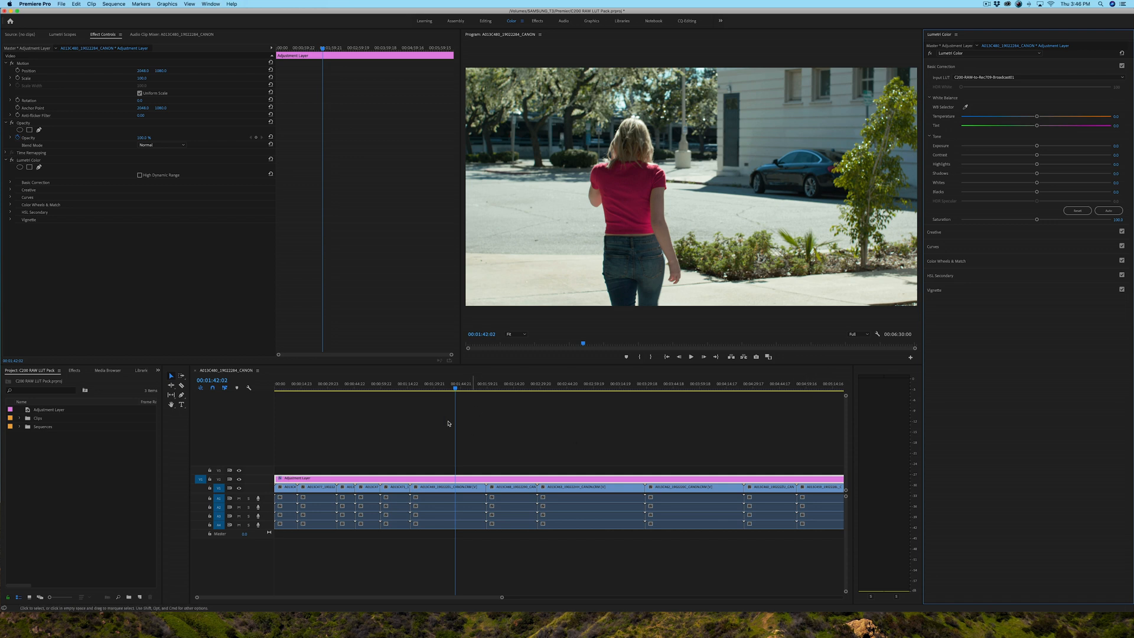
pyautogui.click(504, 387)
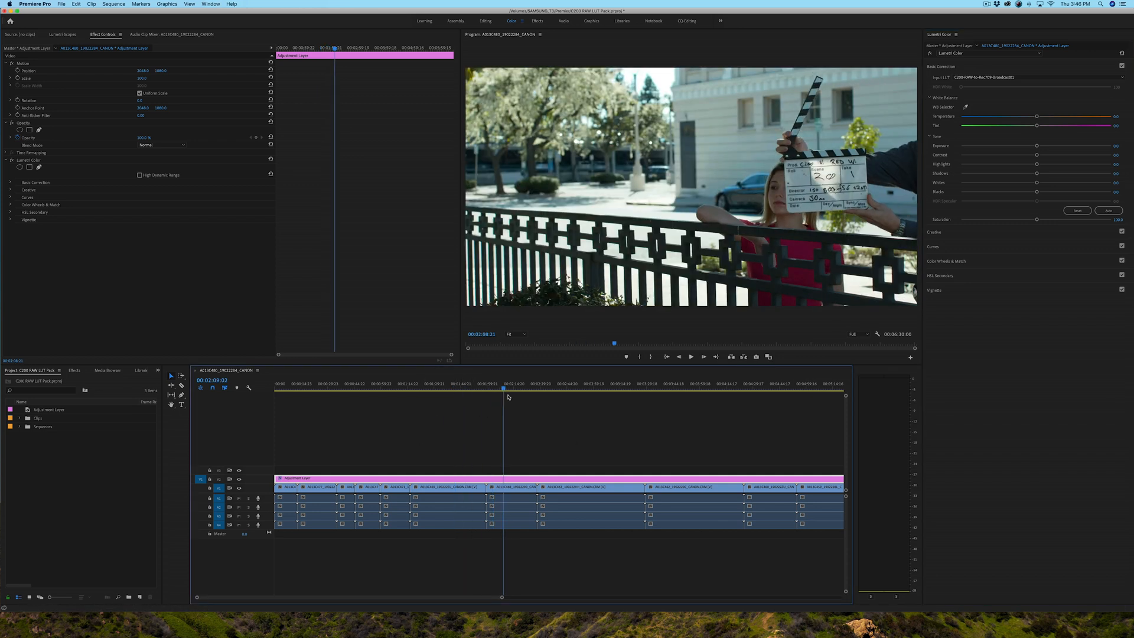
pyautogui.click(774, 388)
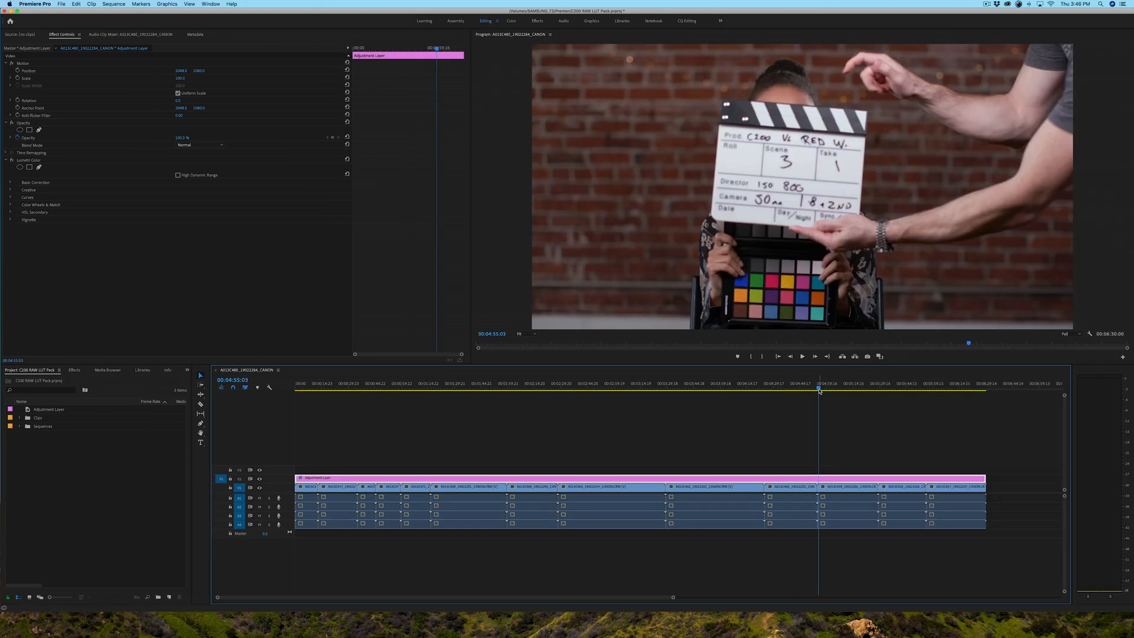
pyautogui.click(864, 404)
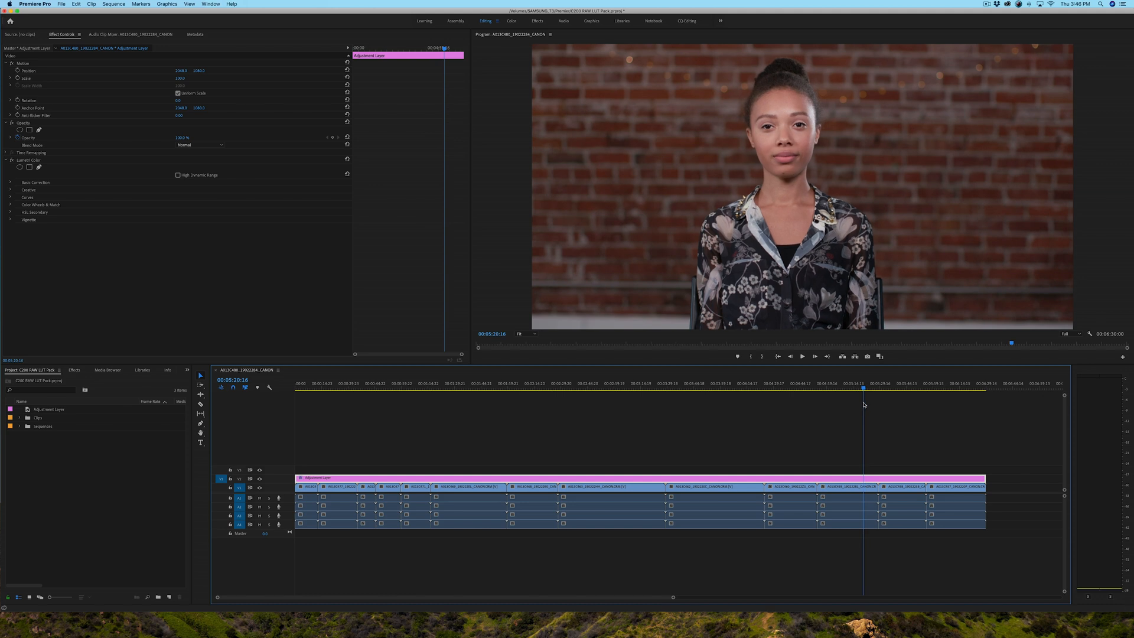
pyautogui.click(679, 390)
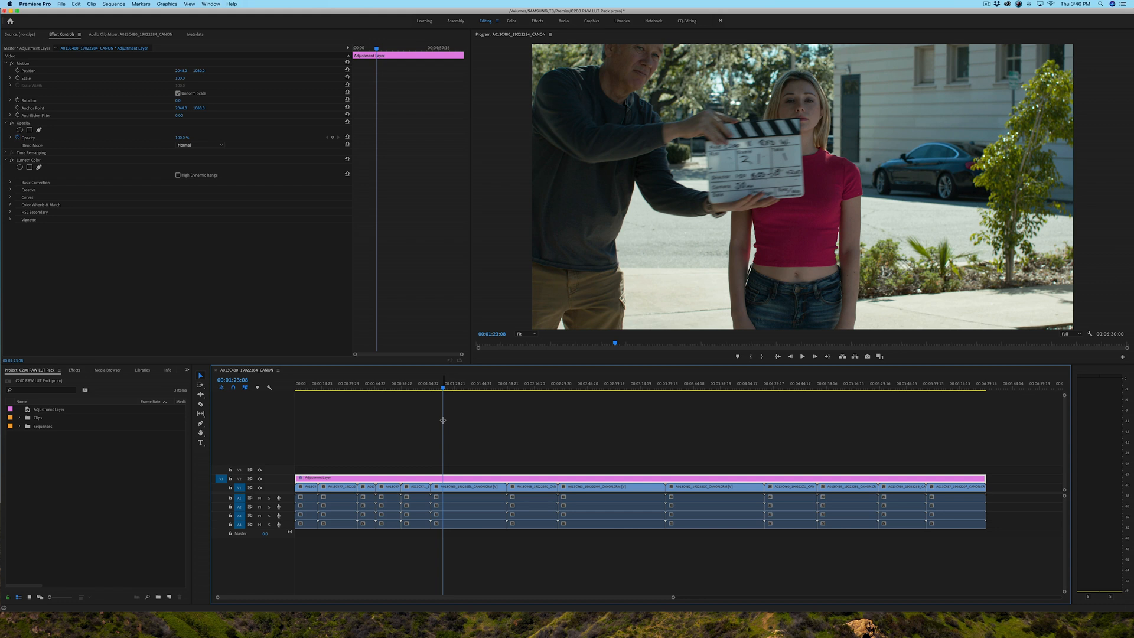
pyautogui.moveTo(444, 416)
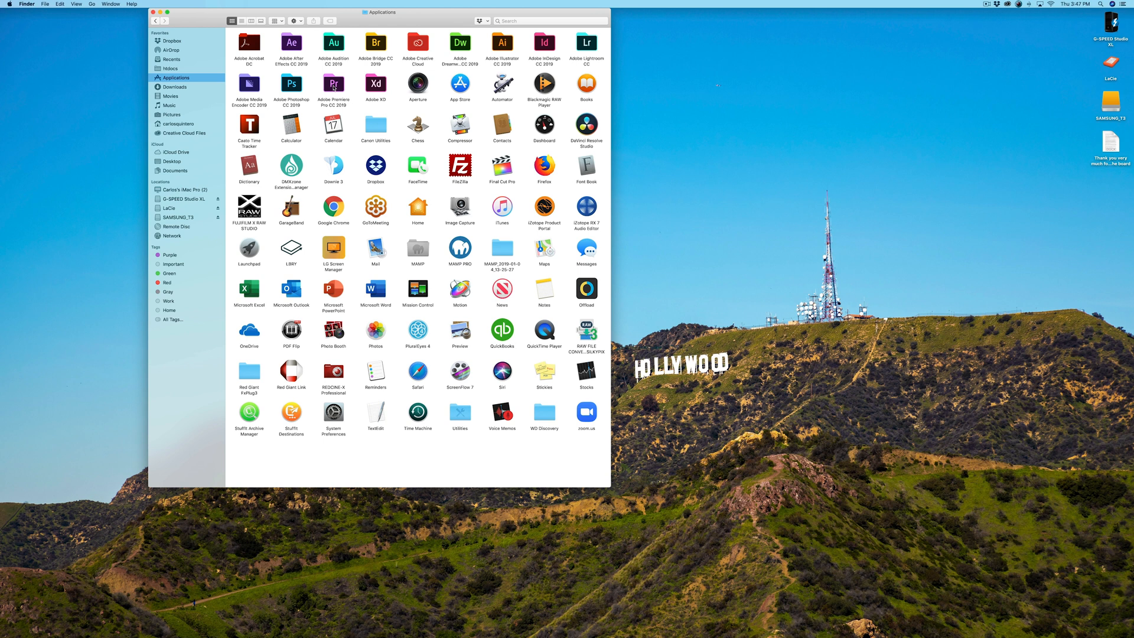
# Show Package Contents of the Adobe Premiere Pro CC 2019 app and select its Contents folder.
pyautogui.doubleClick(333, 83)
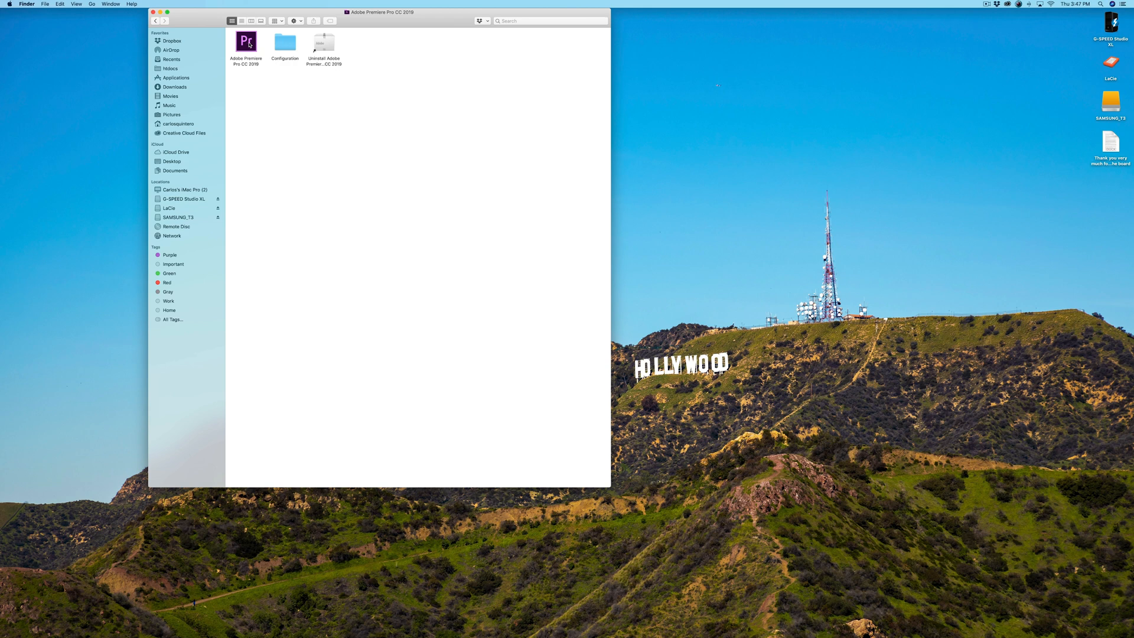
pyautogui.rightClick(244, 42)
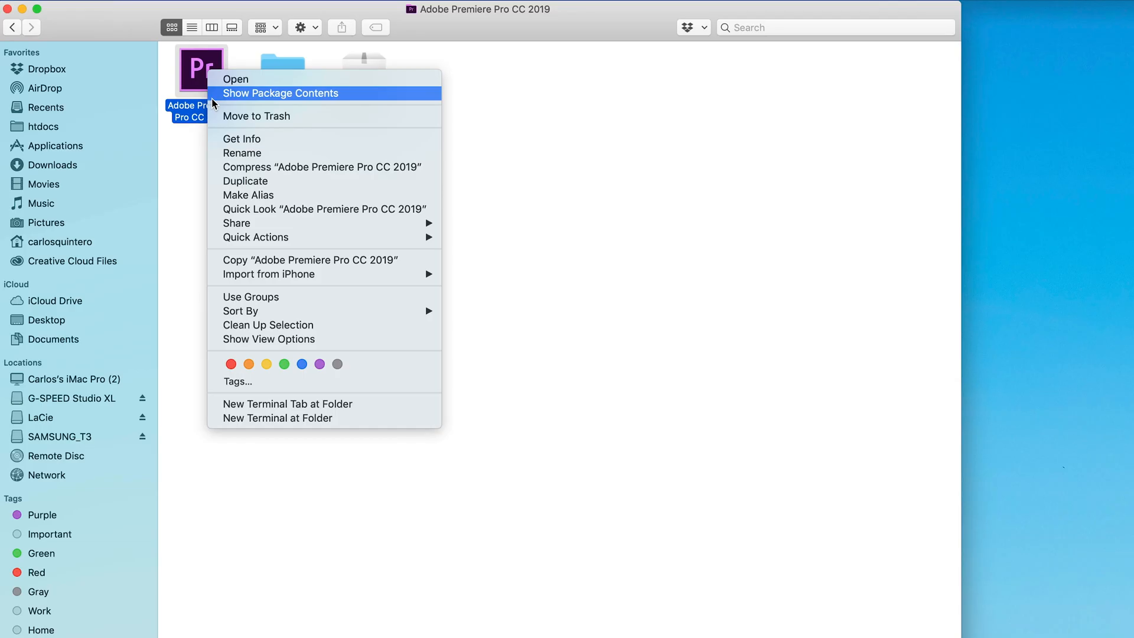
pyautogui.moveTo(241, 95)
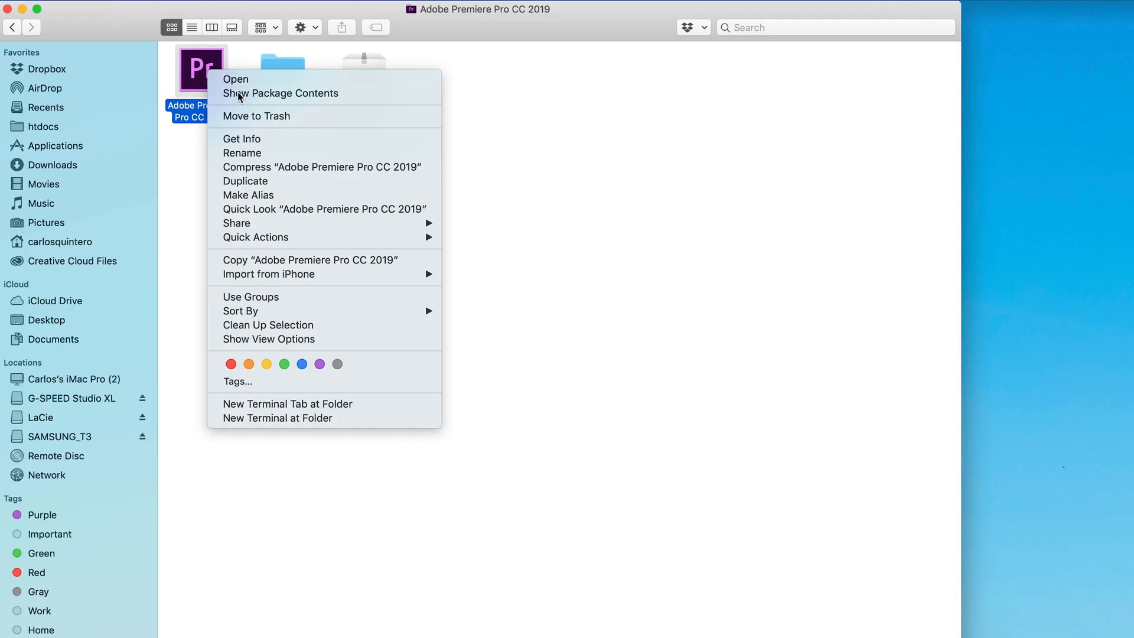
pyautogui.click(282, 92)
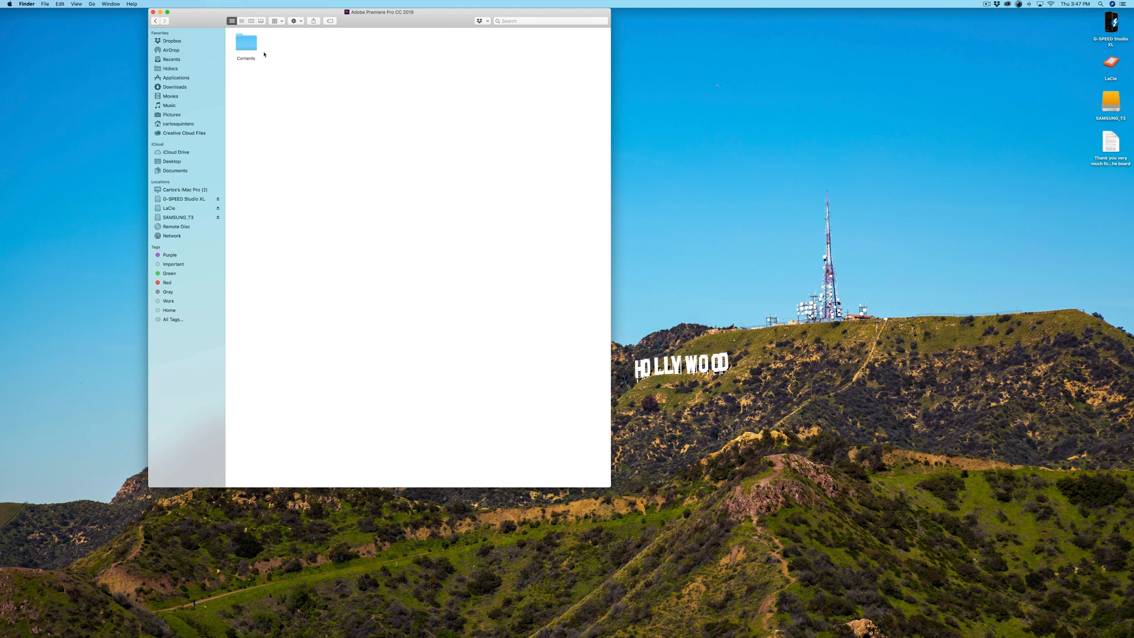
pyautogui.click(245, 43)
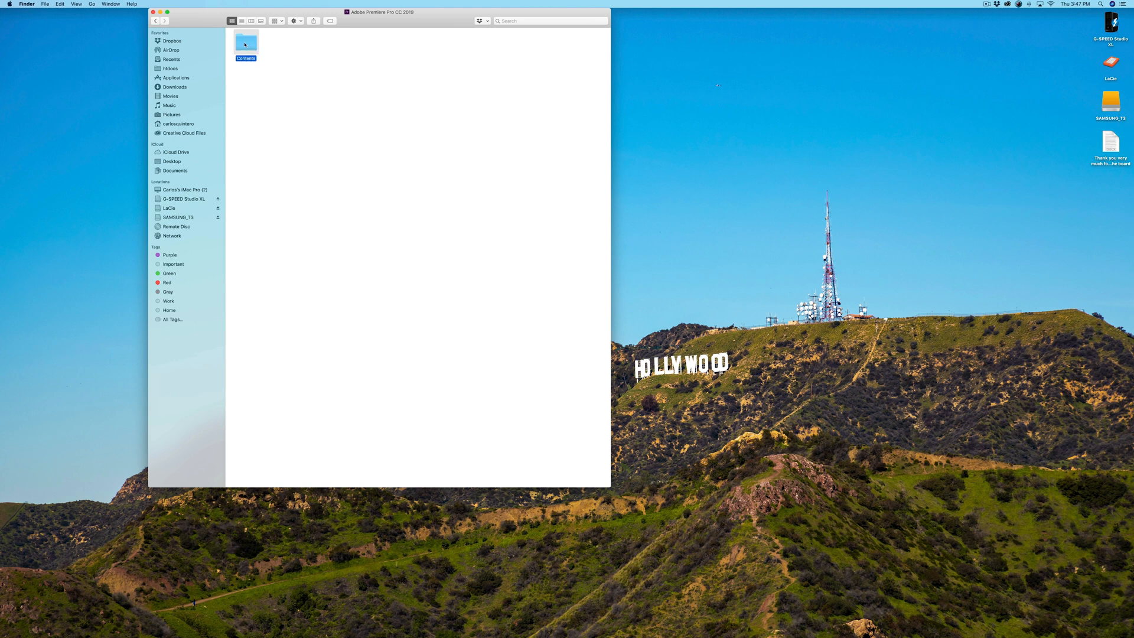
# Drill through Contents > Lumetri > LUTs into the Technical LUTs folder.
pyautogui.doubleClick(246, 41)
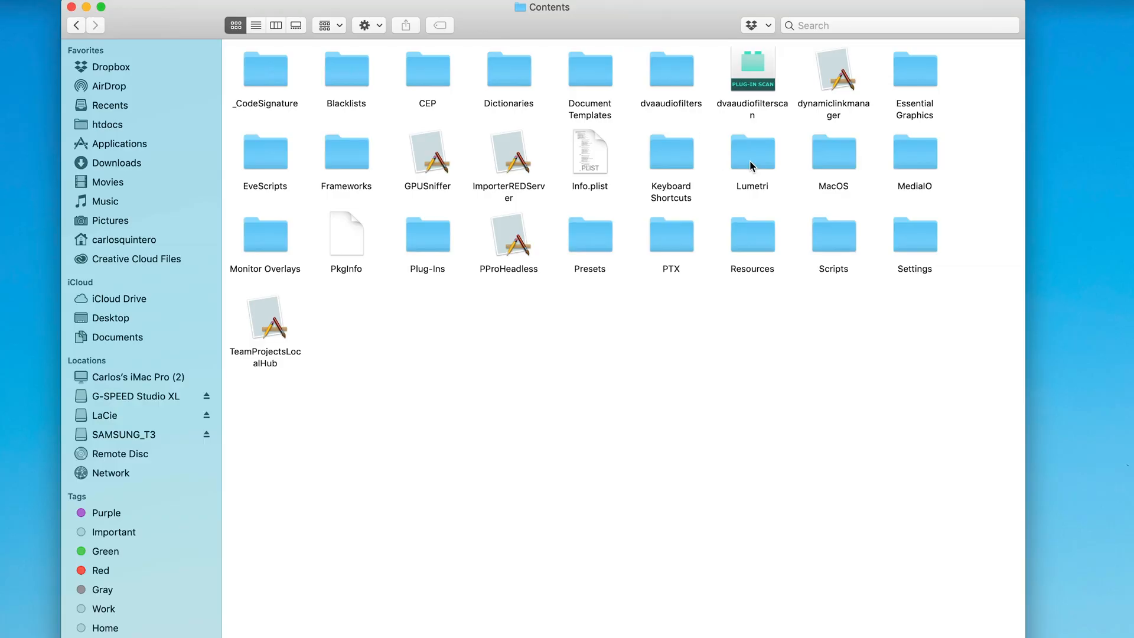
pyautogui.doubleClick(753, 154)
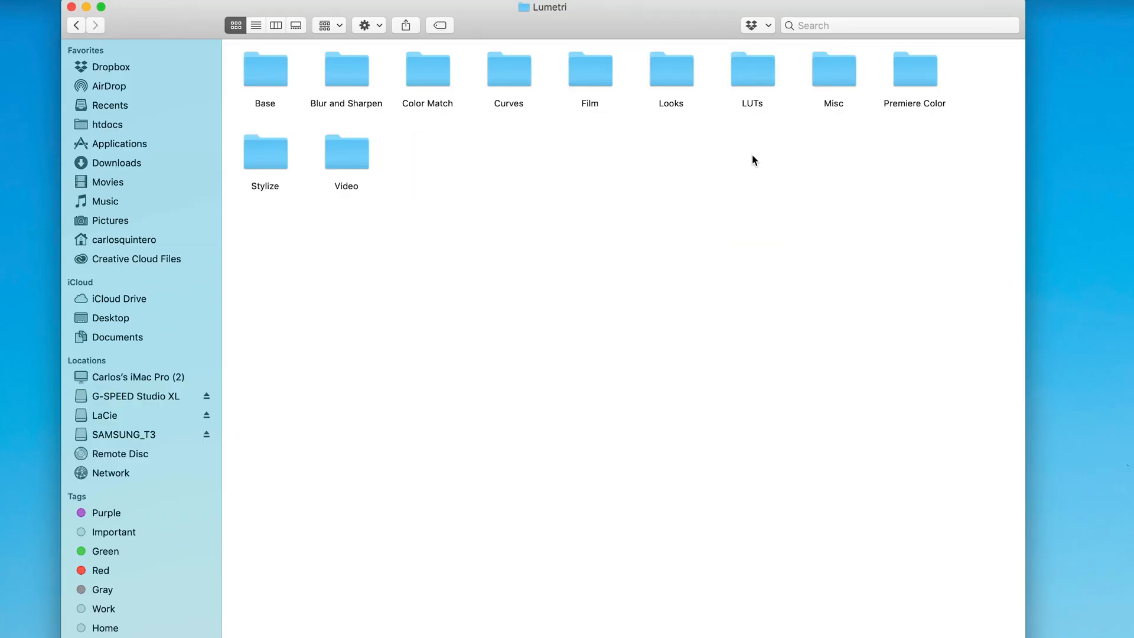
pyautogui.moveTo(630, 129)
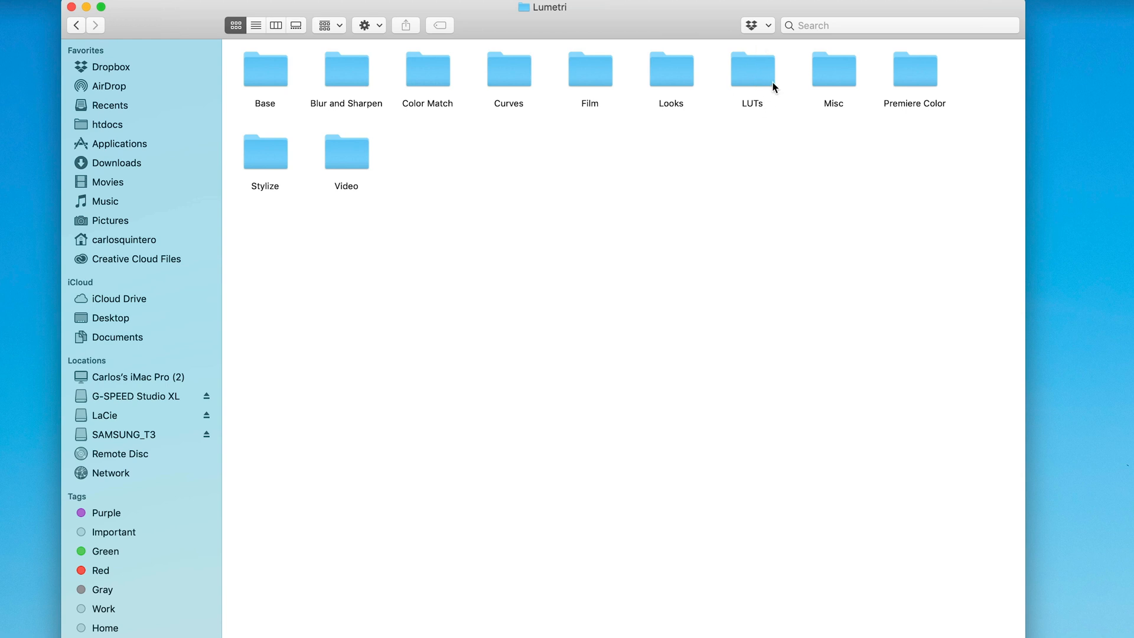
pyautogui.moveTo(759, 78)
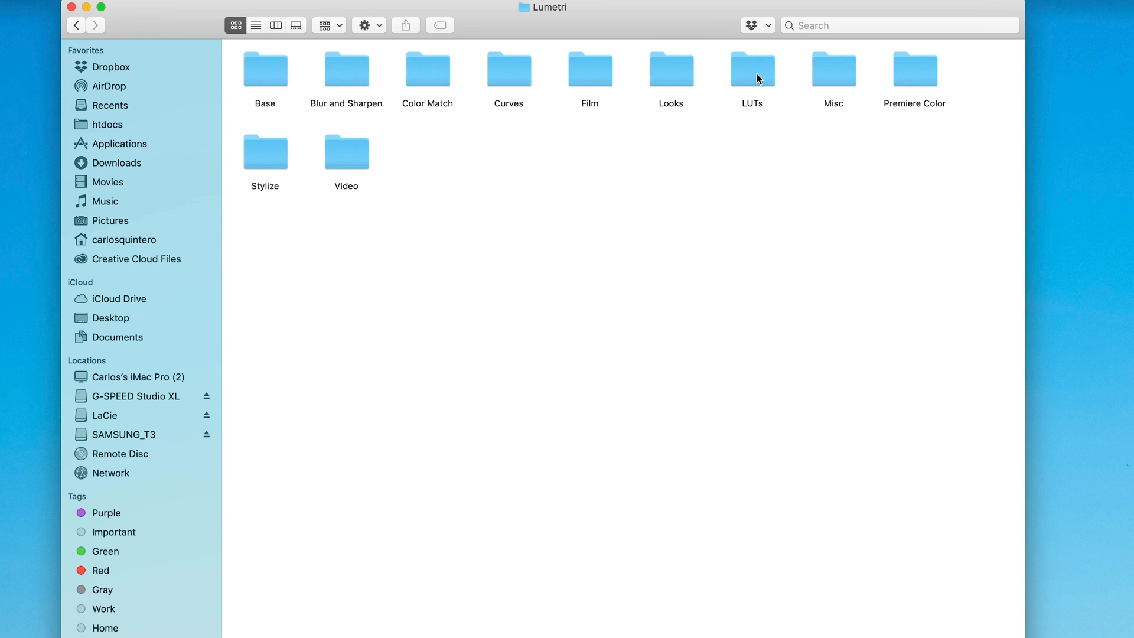
pyautogui.doubleClick(751, 71)
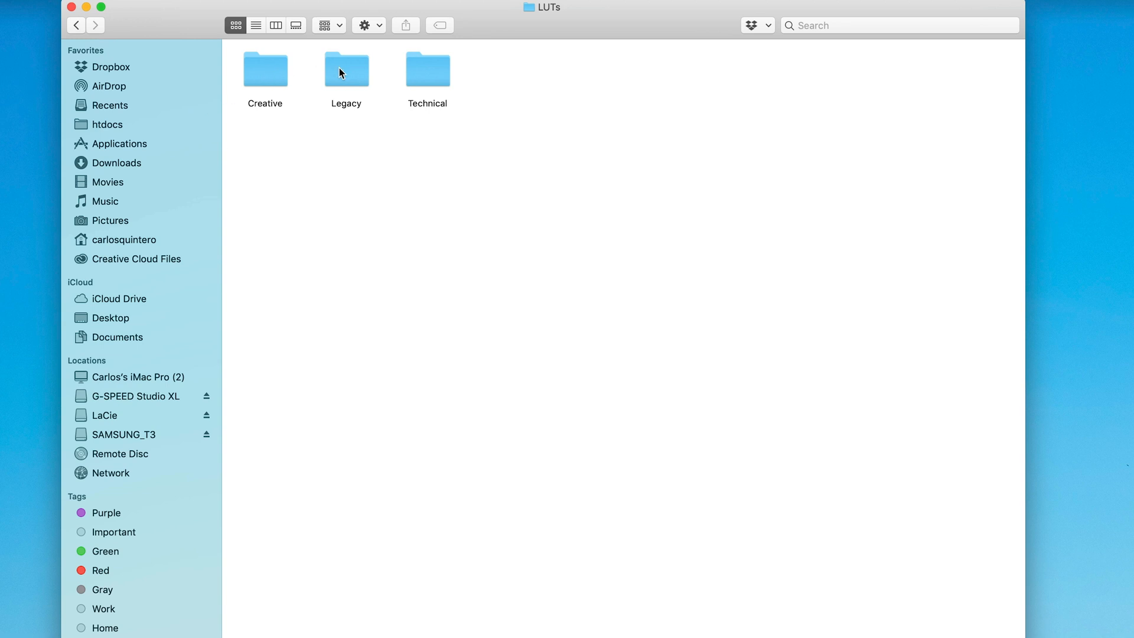
pyautogui.moveTo(433, 78)
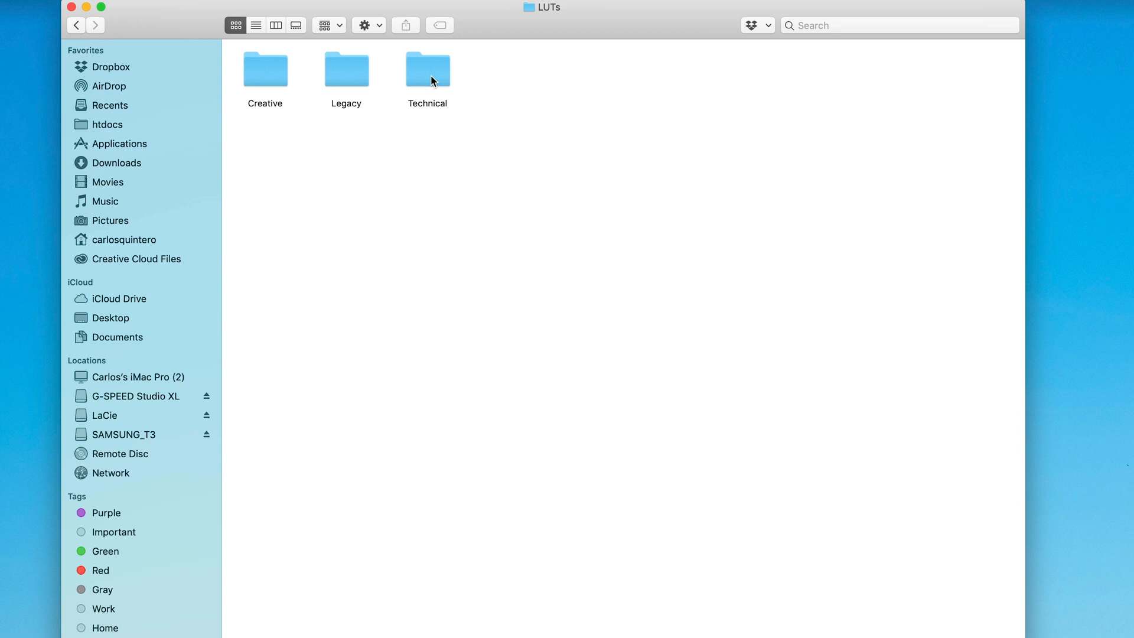
pyautogui.doubleClick(428, 71)
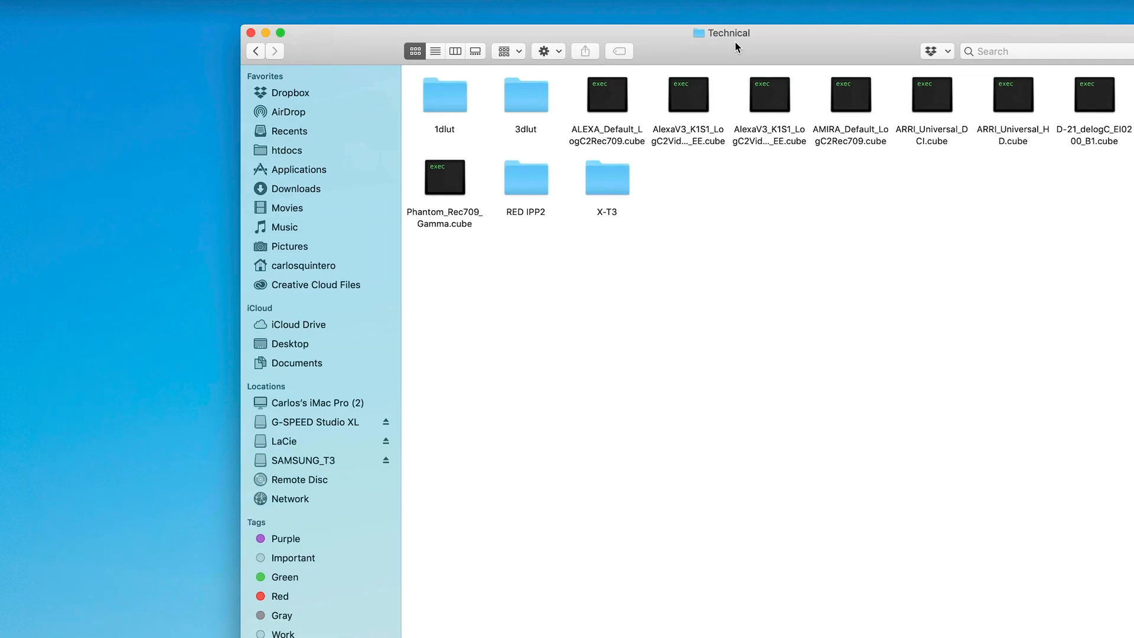
pyautogui.moveTo(1037, 283)
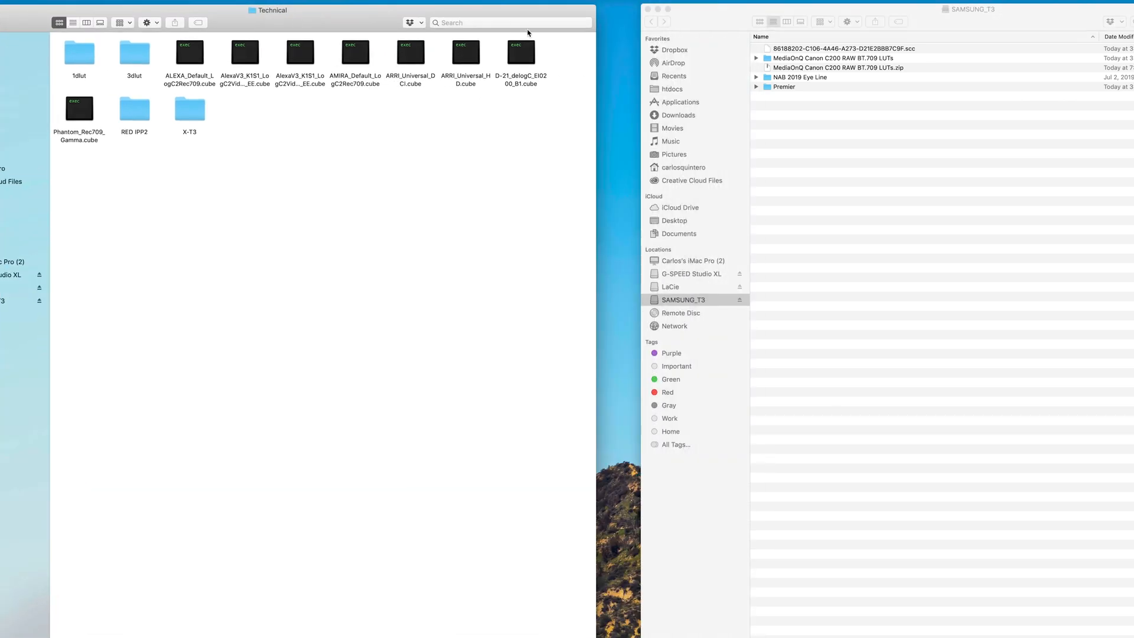
# Drag the MediaOnQ Canon C200 RAW BT.709 LUTs folder from SAMSUNG_T3 into Technical, authorising the copy.
pyautogui.click(759, 22)
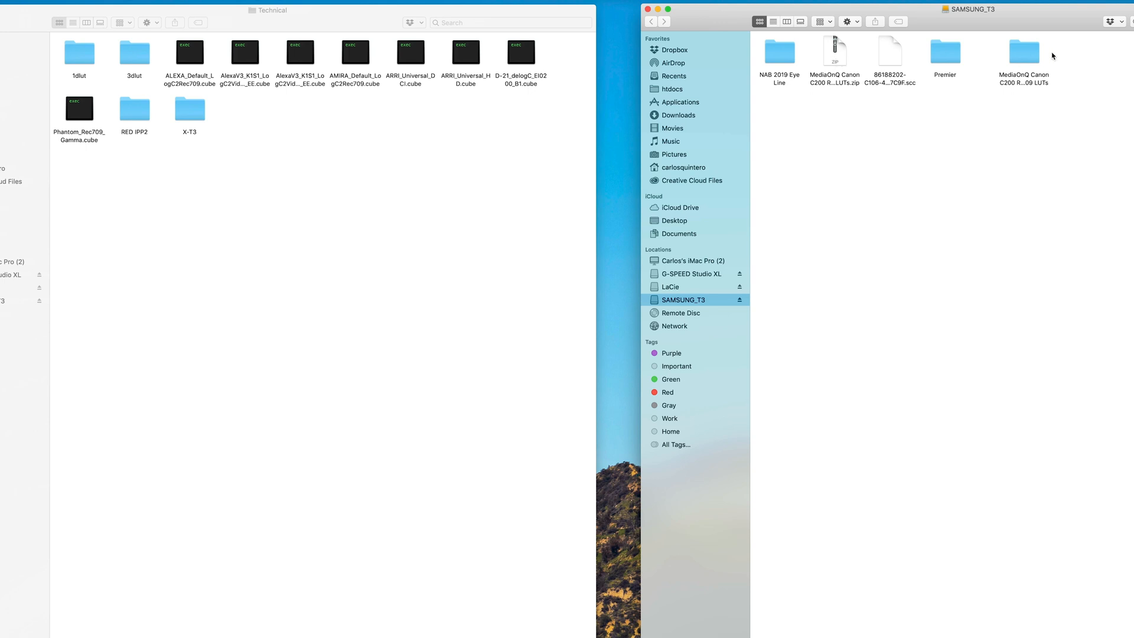
pyautogui.click(1022, 50)
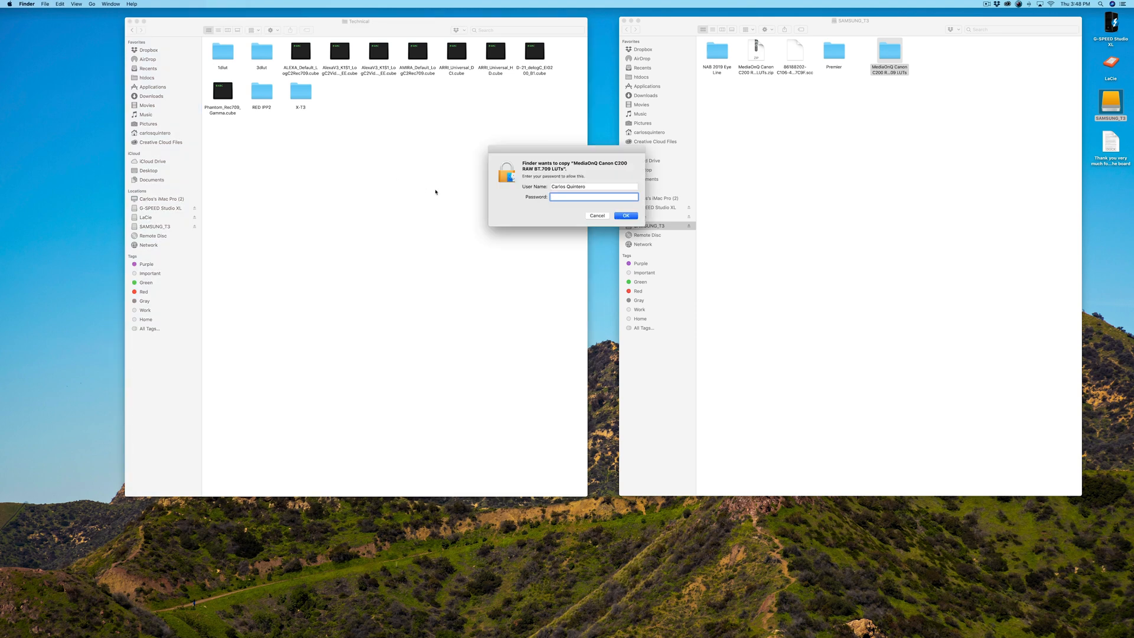
pyautogui.click(626, 215)
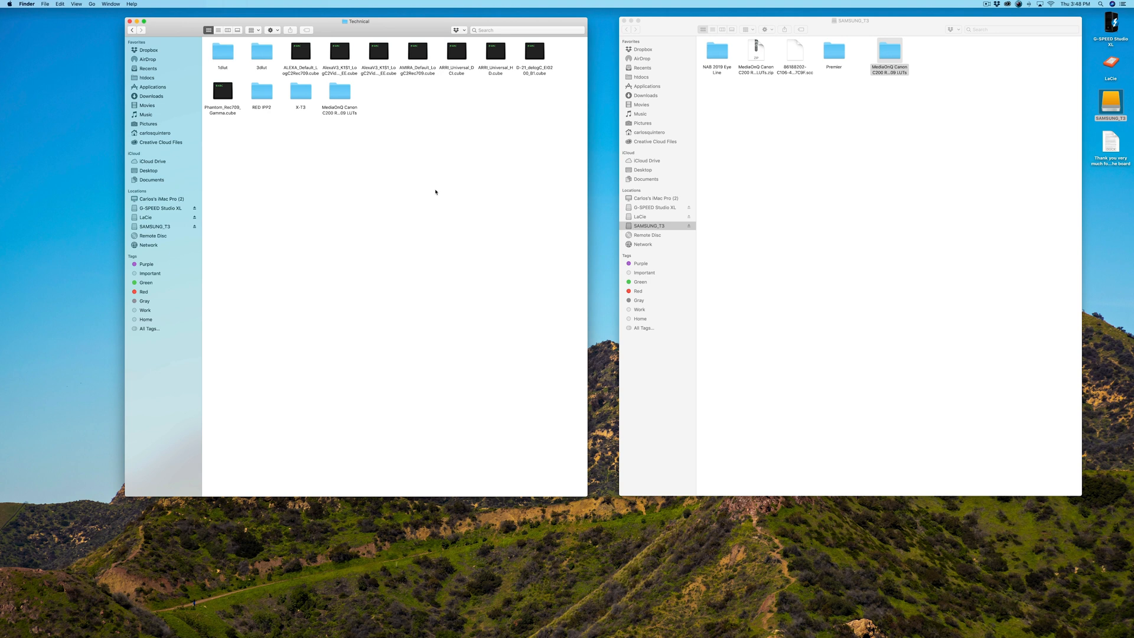
pyautogui.moveTo(332, 132)
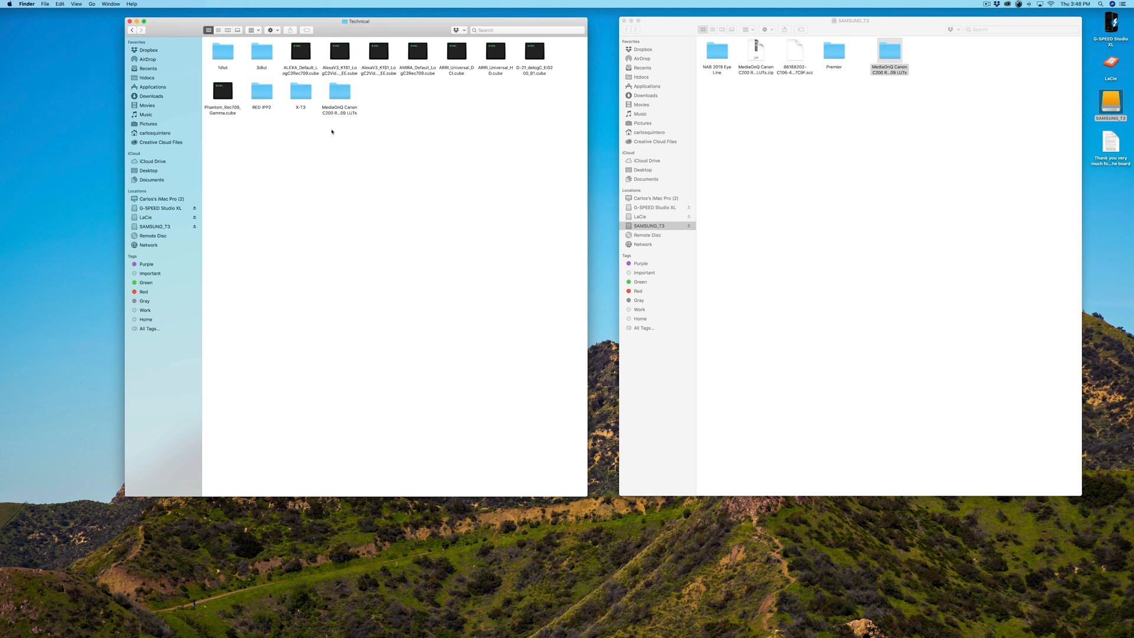
pyautogui.click(152, 88)
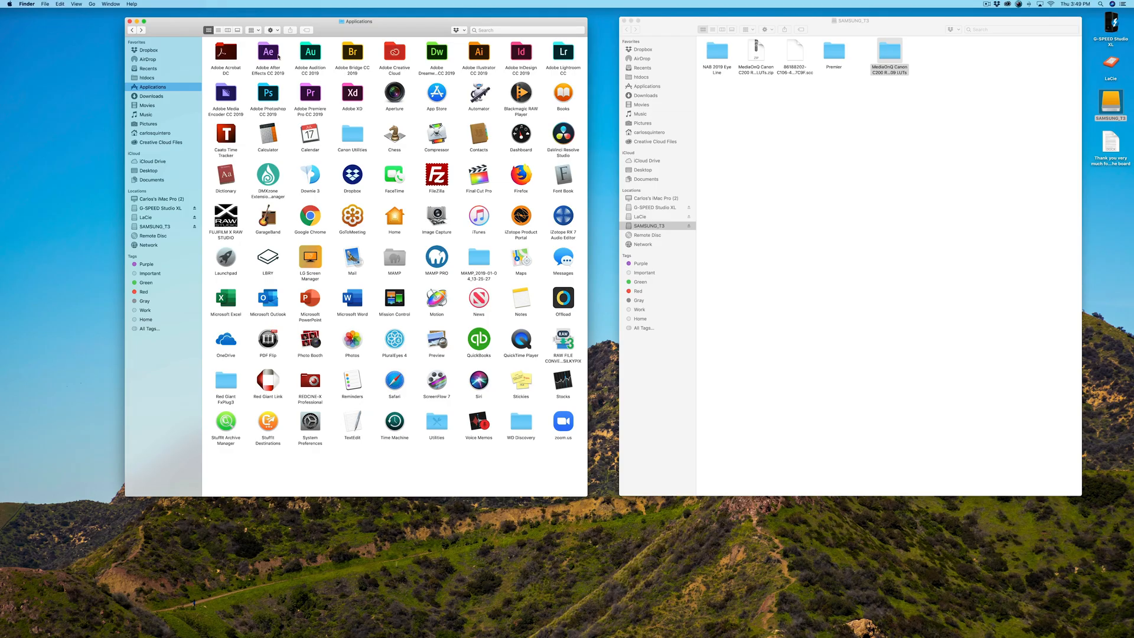
# Drill into After Effects CC 2019's Contents > Lumetri > LUTs folder.
pyautogui.doubleClick(269, 52)
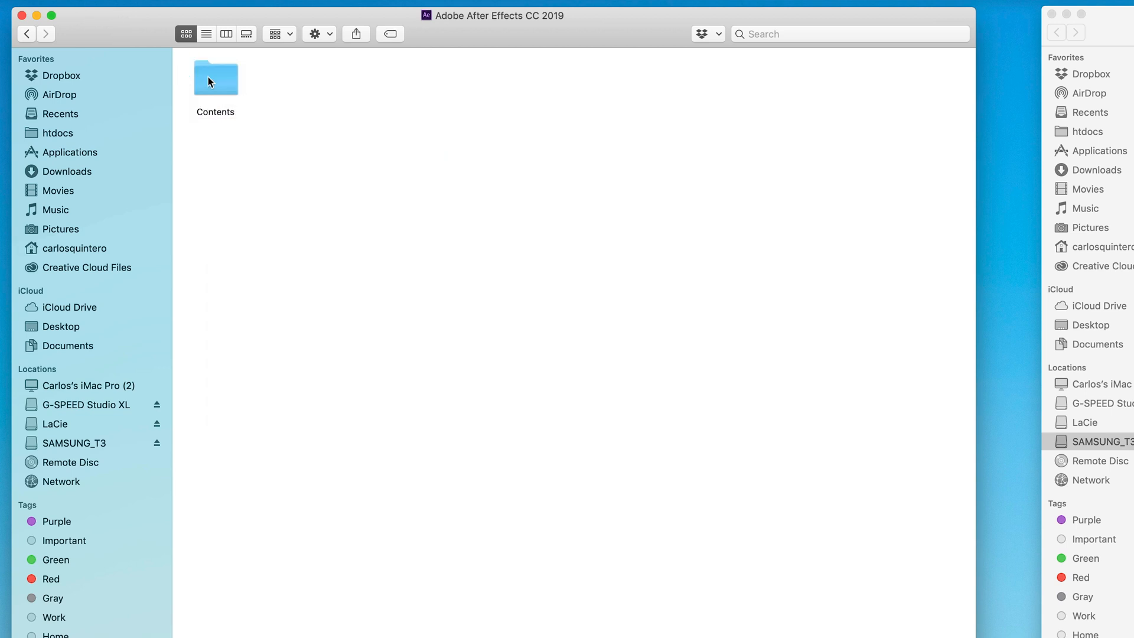
pyautogui.doubleClick(215, 78)
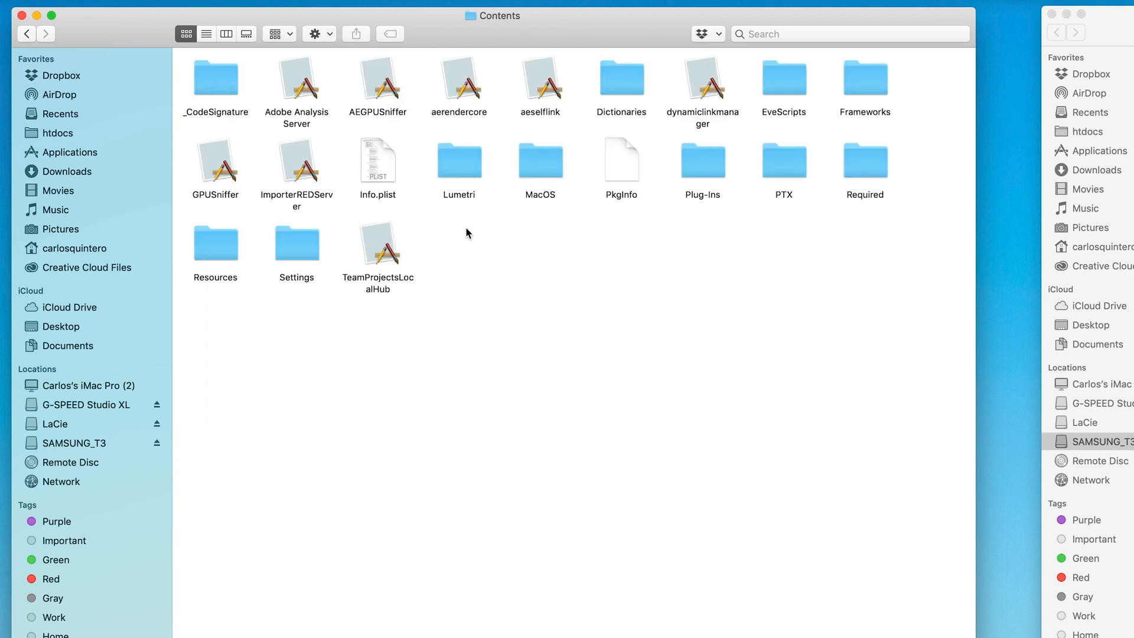
pyautogui.doubleClick(459, 159)
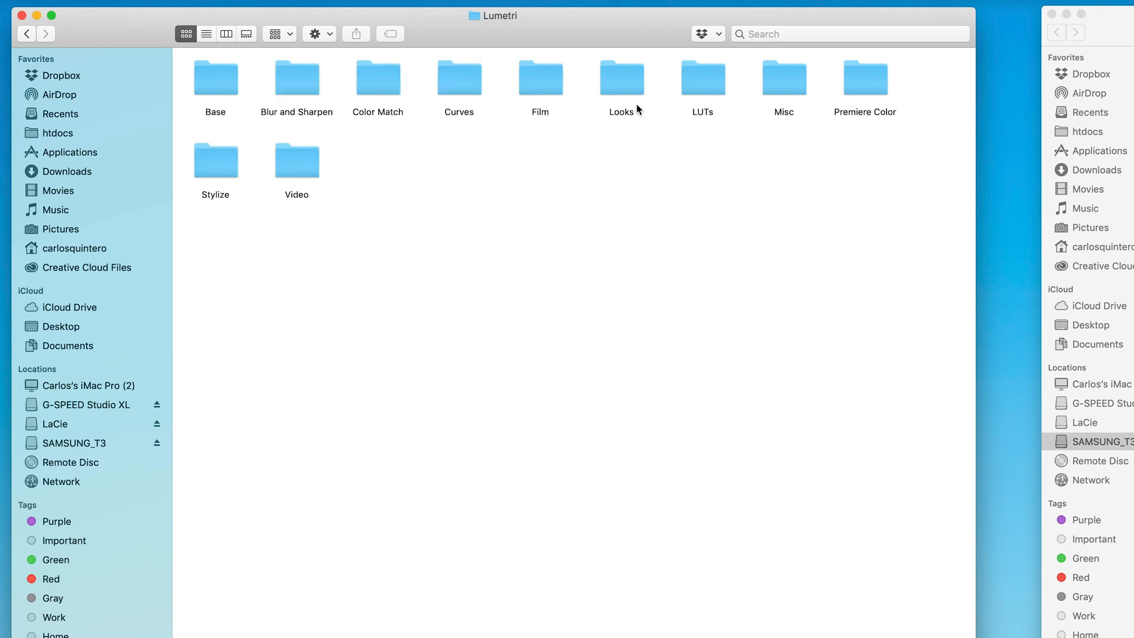
pyautogui.doubleClick(702, 76)
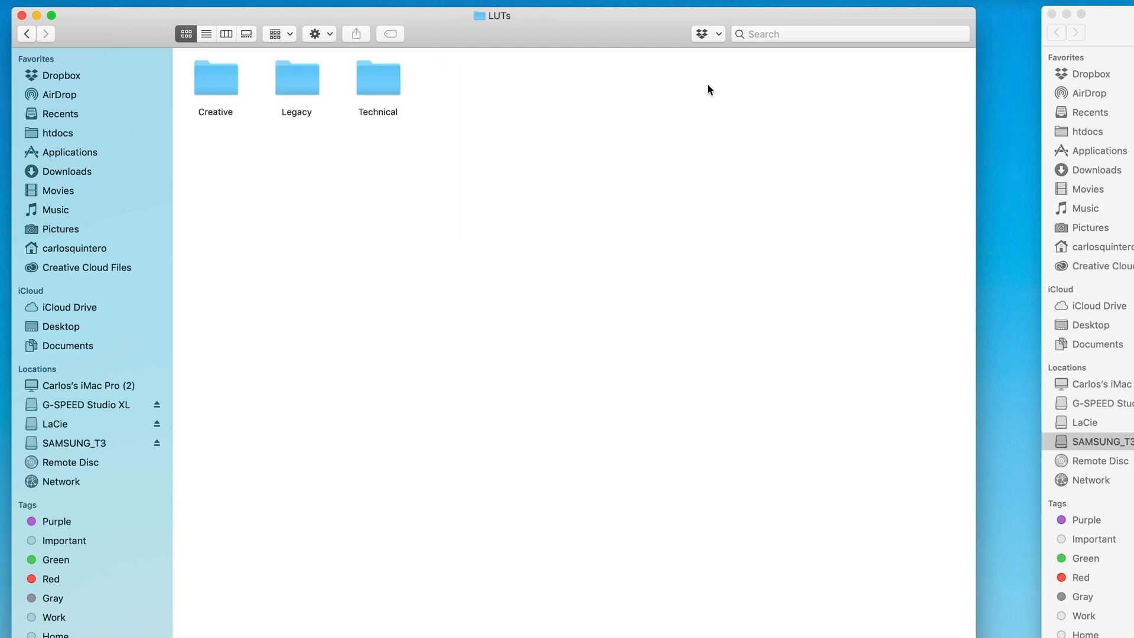
# Open After Effects' Technical LUT folder listing the built-in camera .cube files.
pyautogui.doubleClick(378, 77)
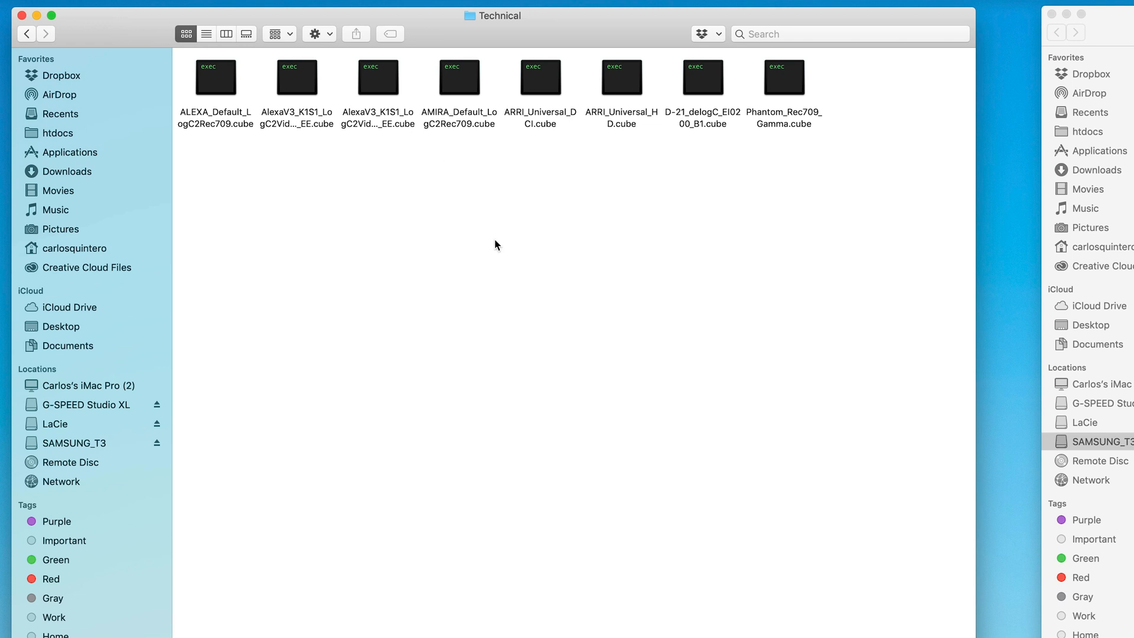
pyautogui.moveTo(517, 269)
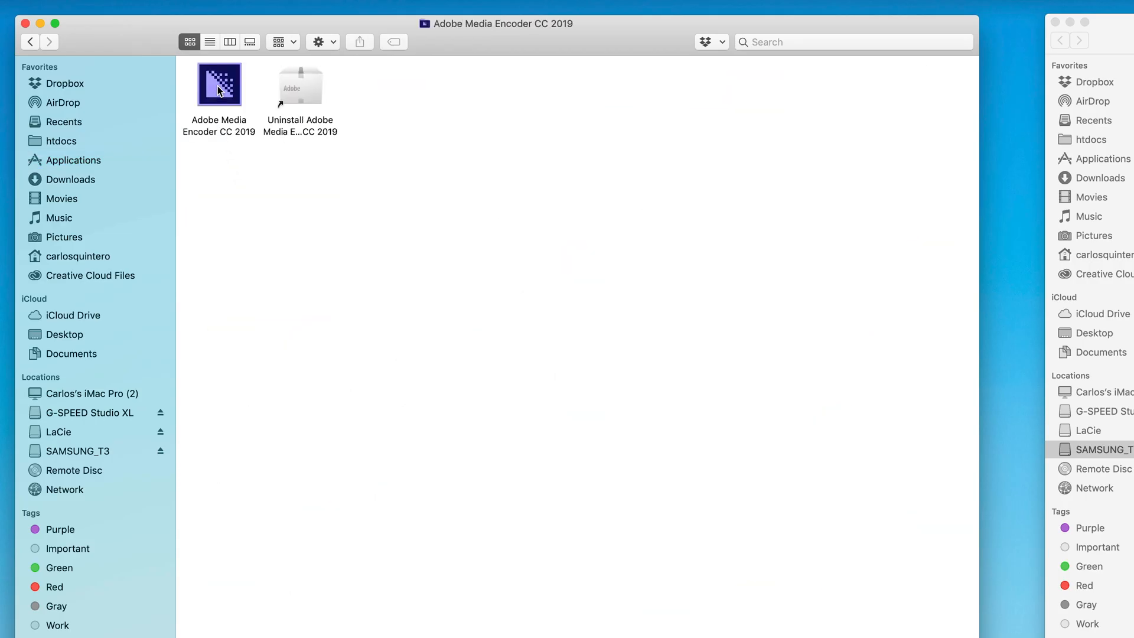
# Inside Media Encoder's package, reach Lumetri > LUTs > Technical and authorise copying the MediaOnQ LUTs in.
pyautogui.rightClick(218, 85)
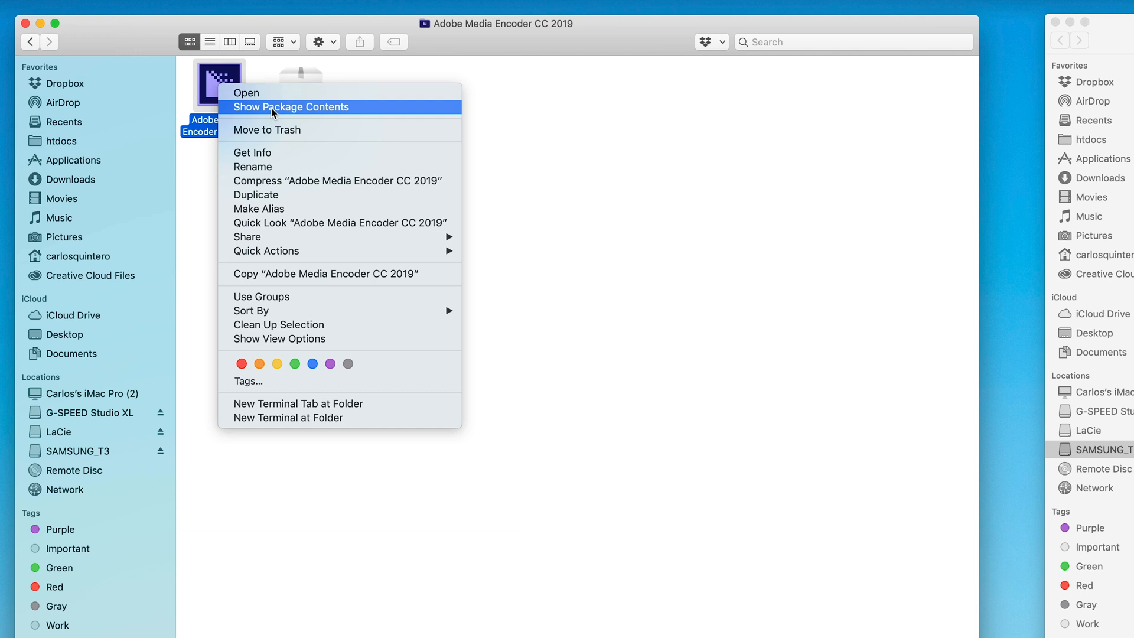
pyautogui.click(293, 107)
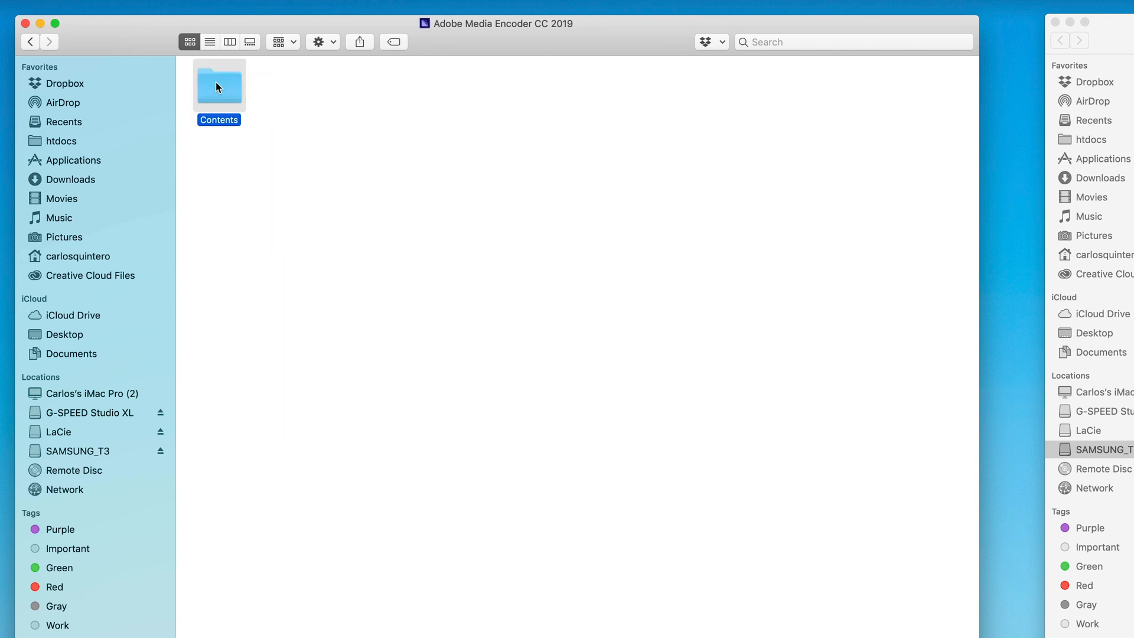
pyautogui.doubleClick(219, 85)
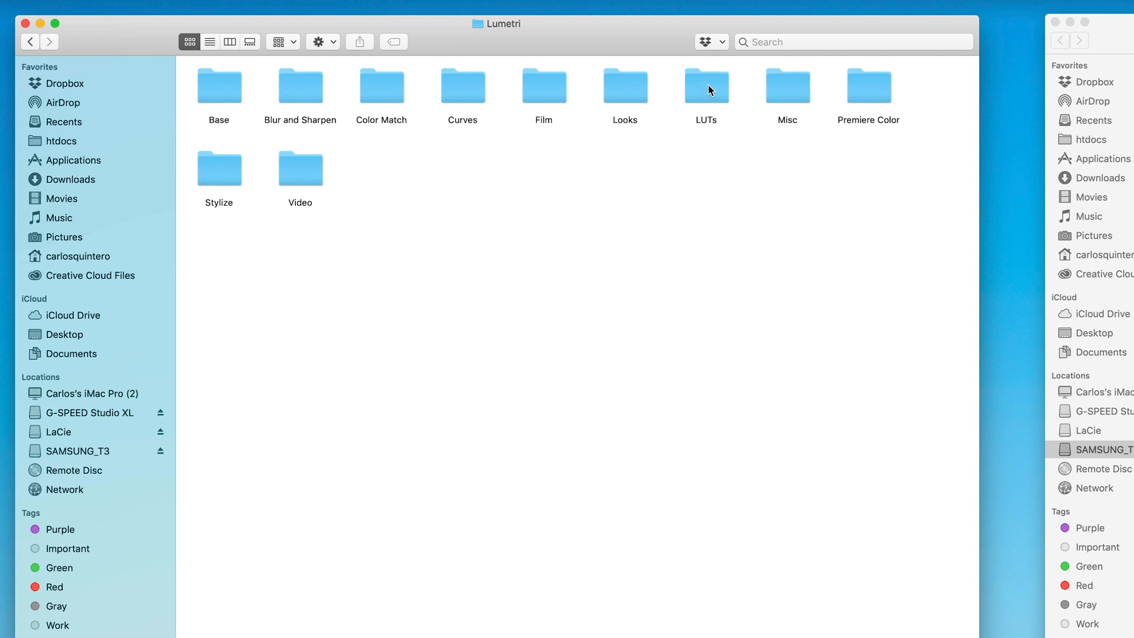
pyautogui.doubleClick(706, 85)
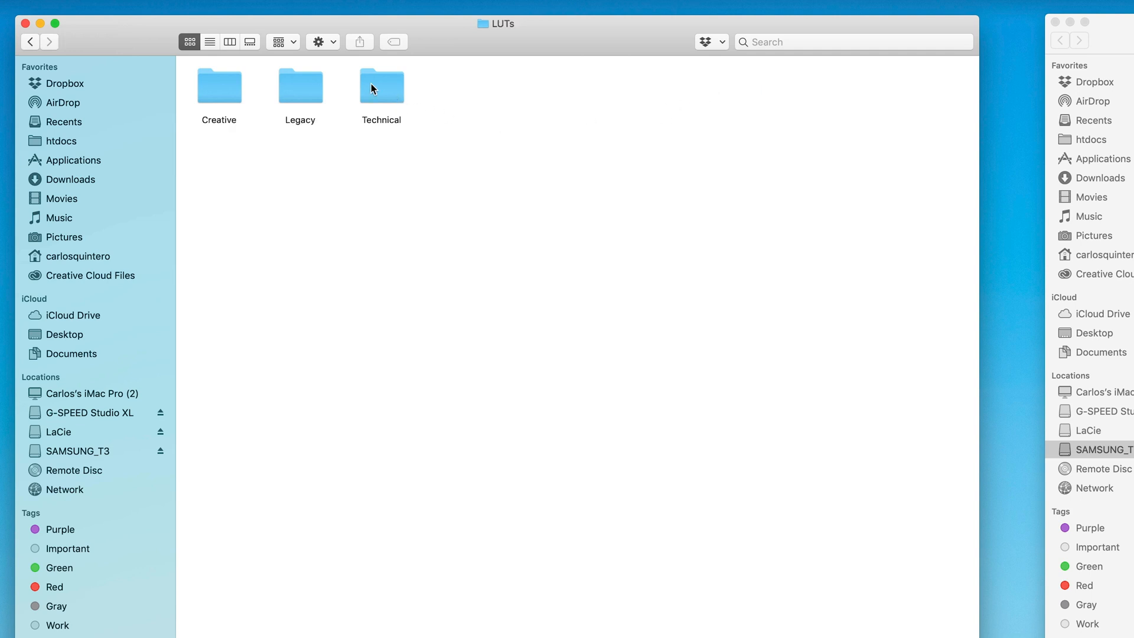
pyautogui.doubleClick(381, 85)
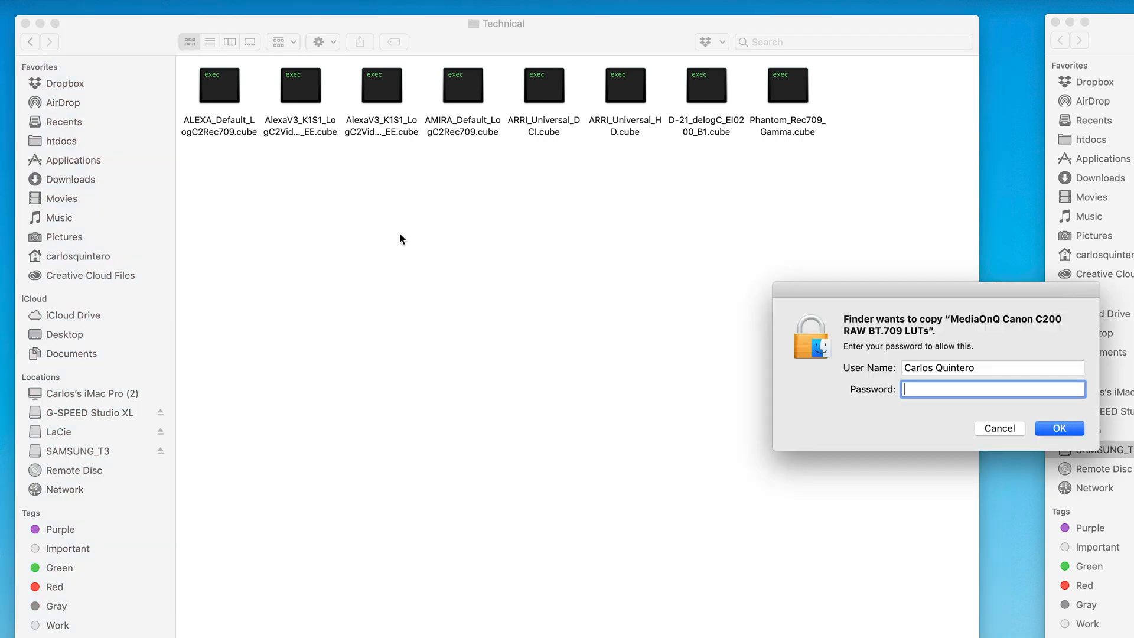
pyautogui.click(1059, 429)
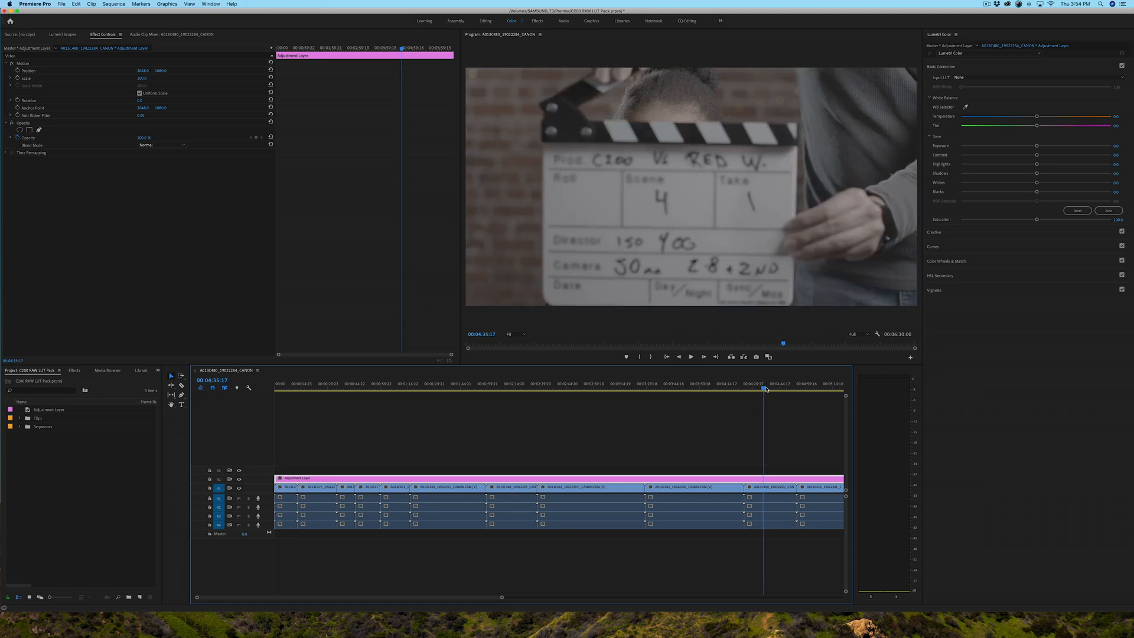
# On the brick-wall close-up, apply C200-RAW-to-Rec709-Broadcast01 from Lumetri's built-in Input LUT list.
pyautogui.click(774, 390)
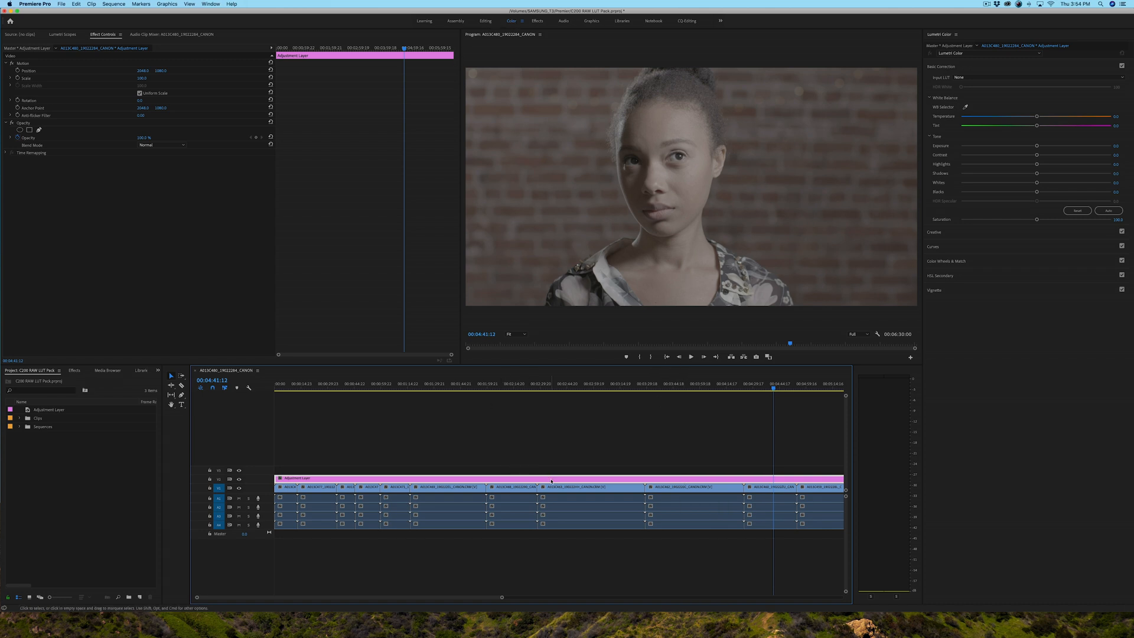
pyautogui.moveTo(551, 481)
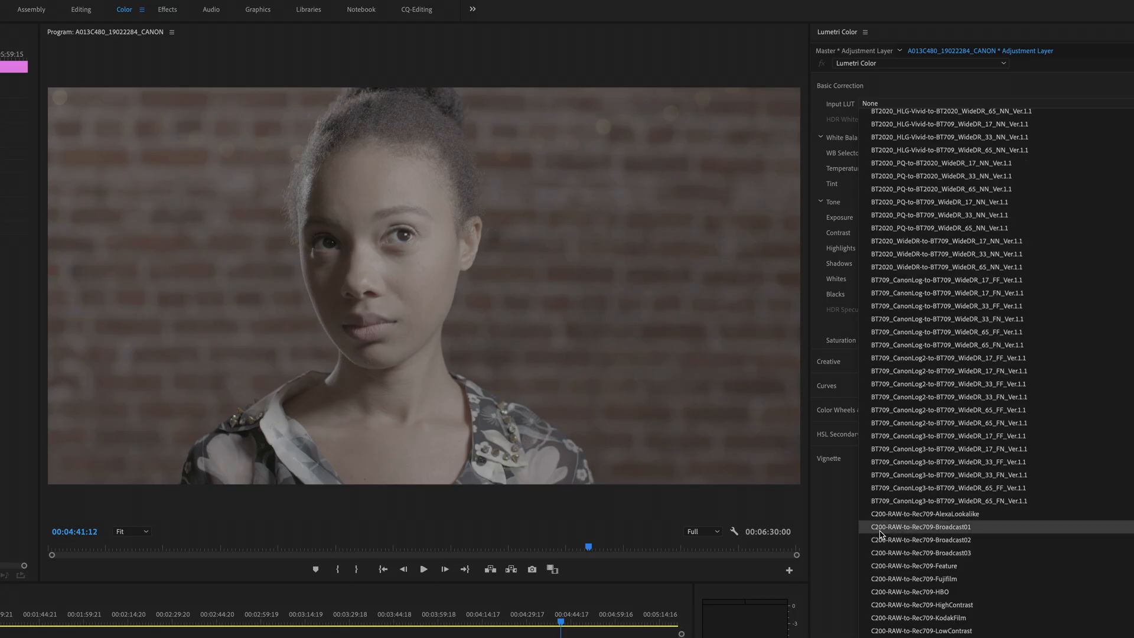
pyautogui.moveTo(905, 520)
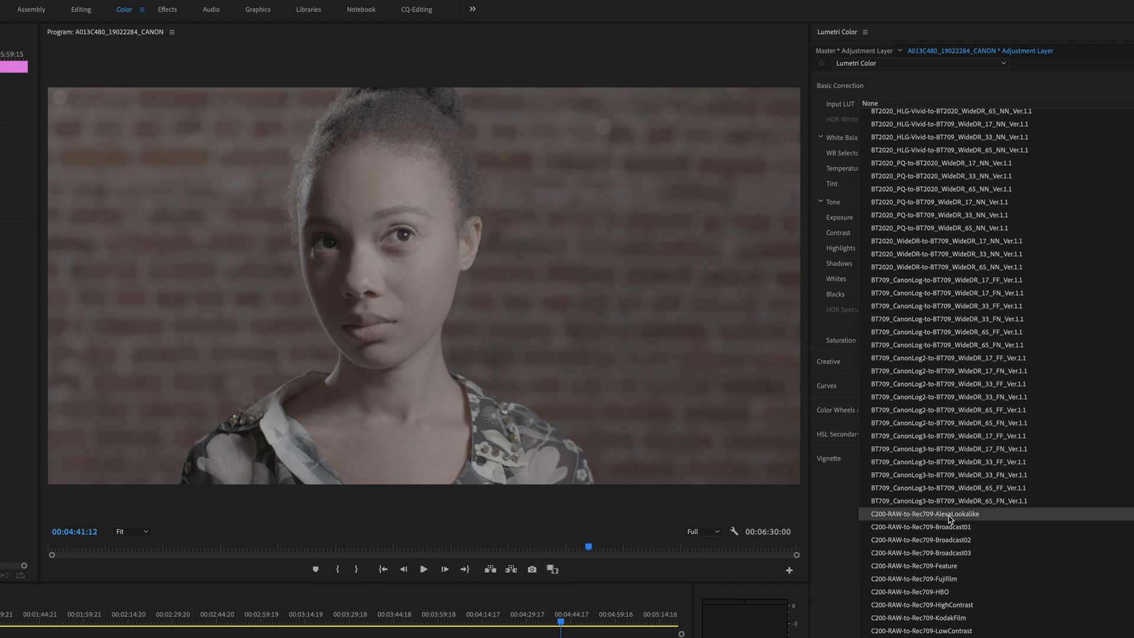
pyautogui.moveTo(961, 529)
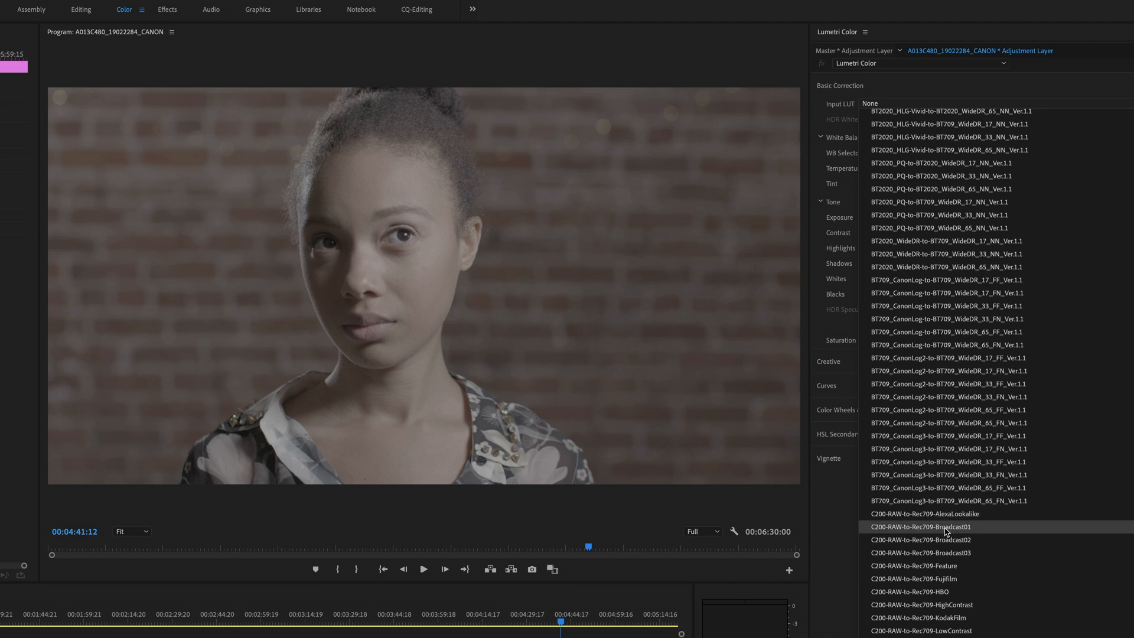
pyautogui.click(914, 553)
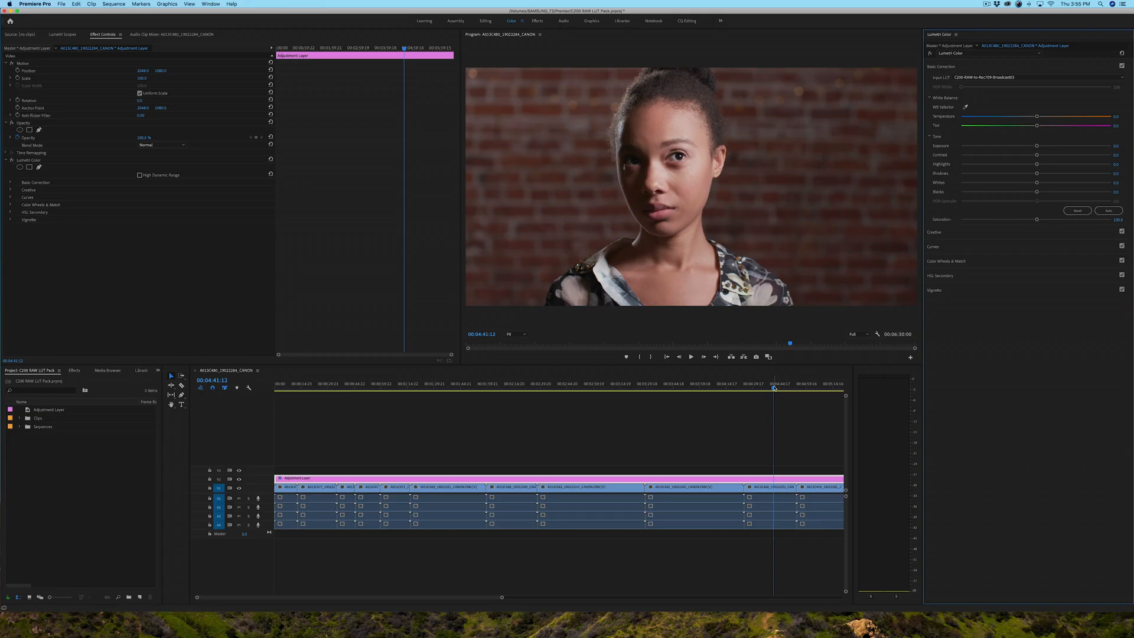
# From the Input LUT list, switch the adjustment layer to a different C200-RAW-to-Rec709 look.
pyautogui.click(605, 388)
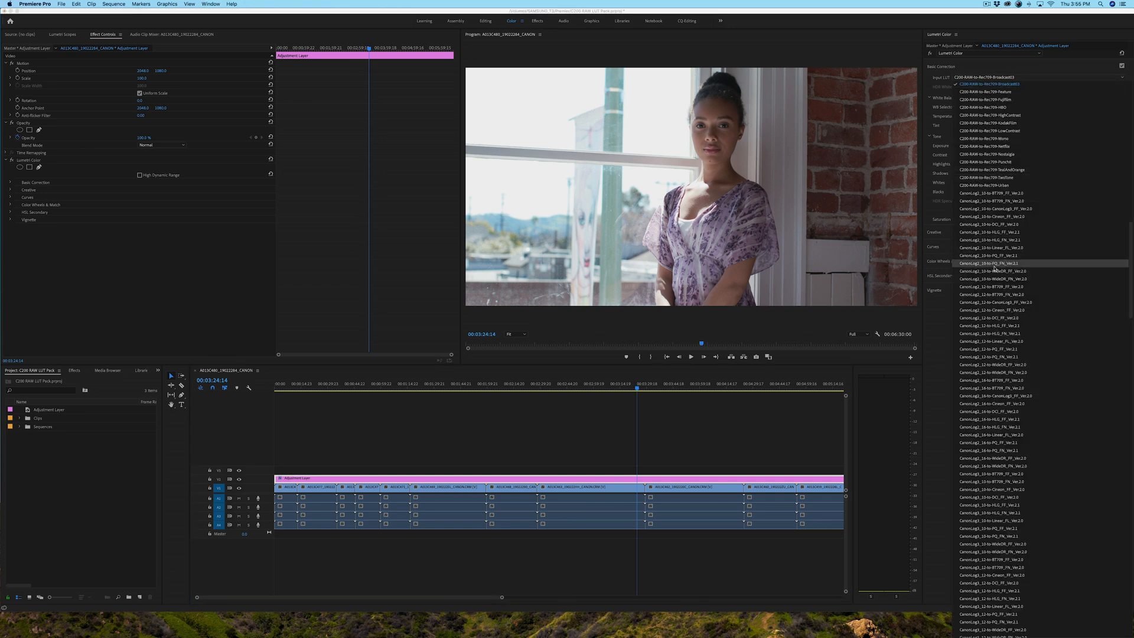
pyautogui.scroll(-3)
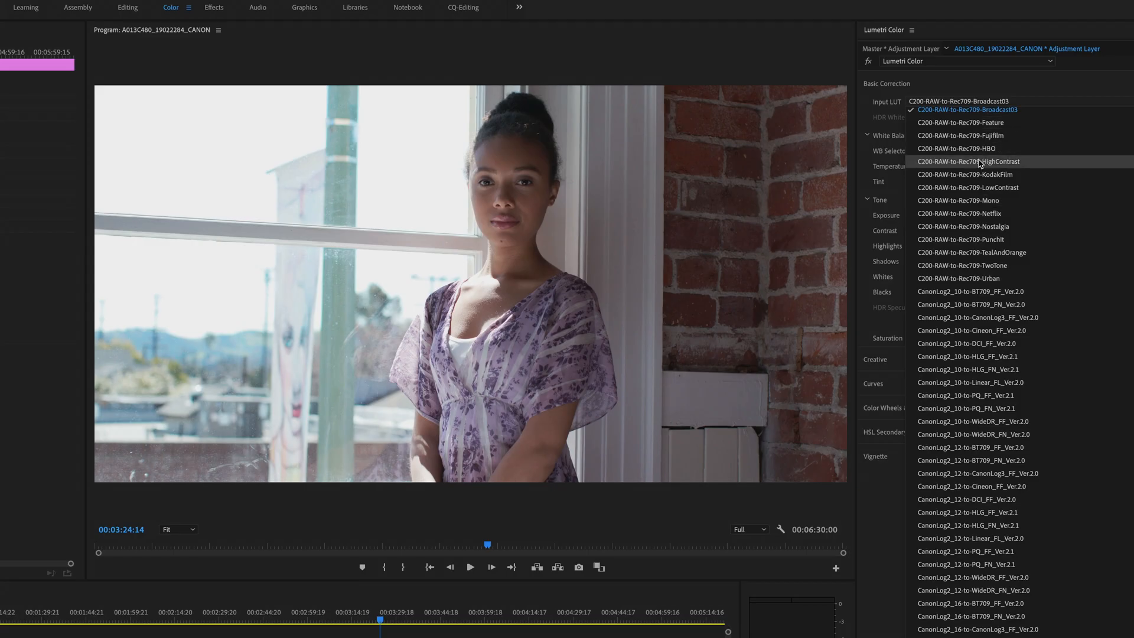
pyautogui.click(957, 149)
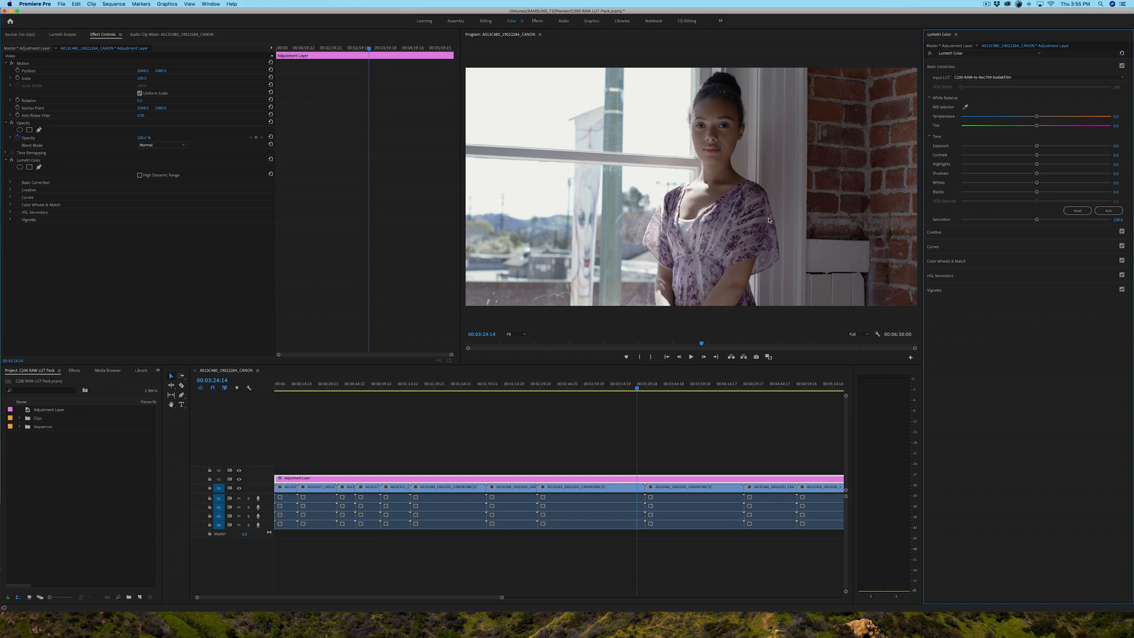
pyautogui.moveTo(744, 261)
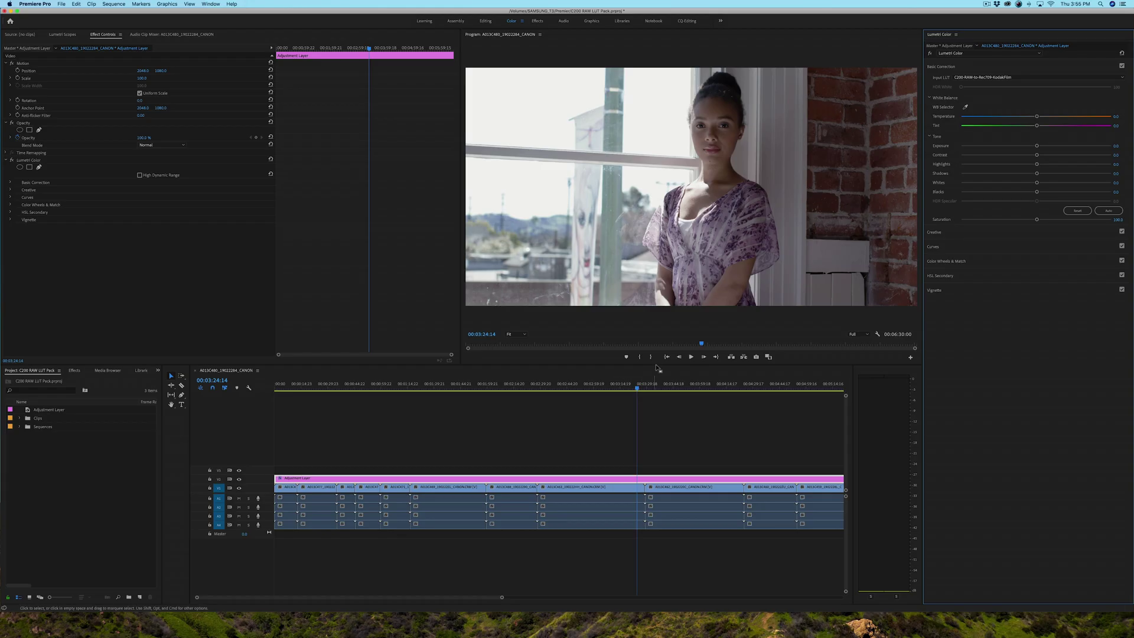
pyautogui.moveTo(629, 303)
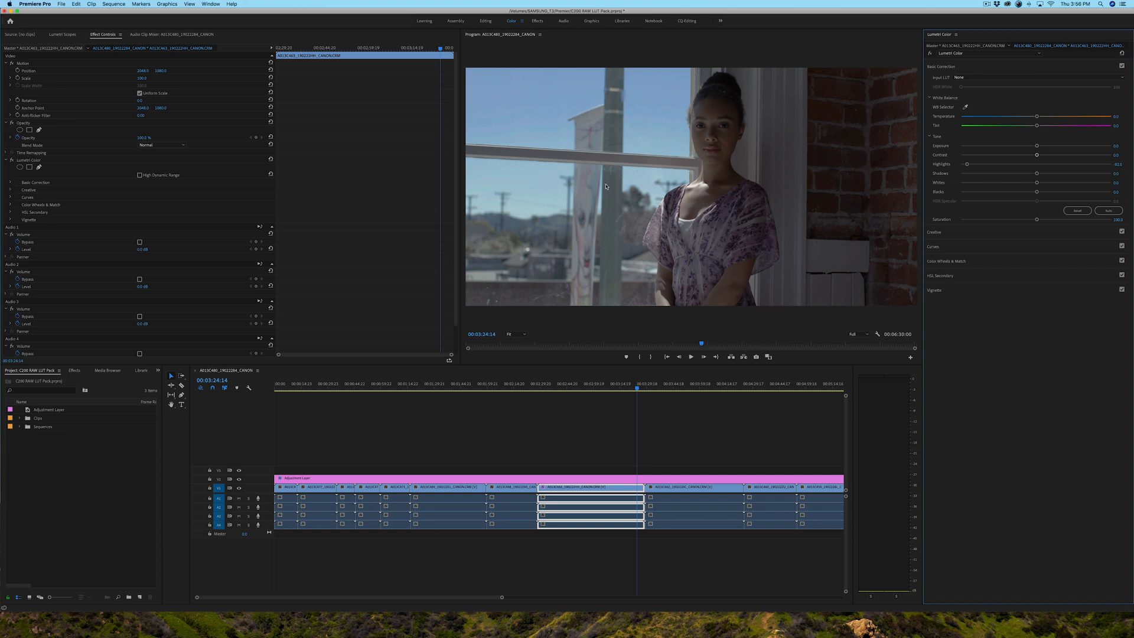
pyautogui.moveTo(585, 218)
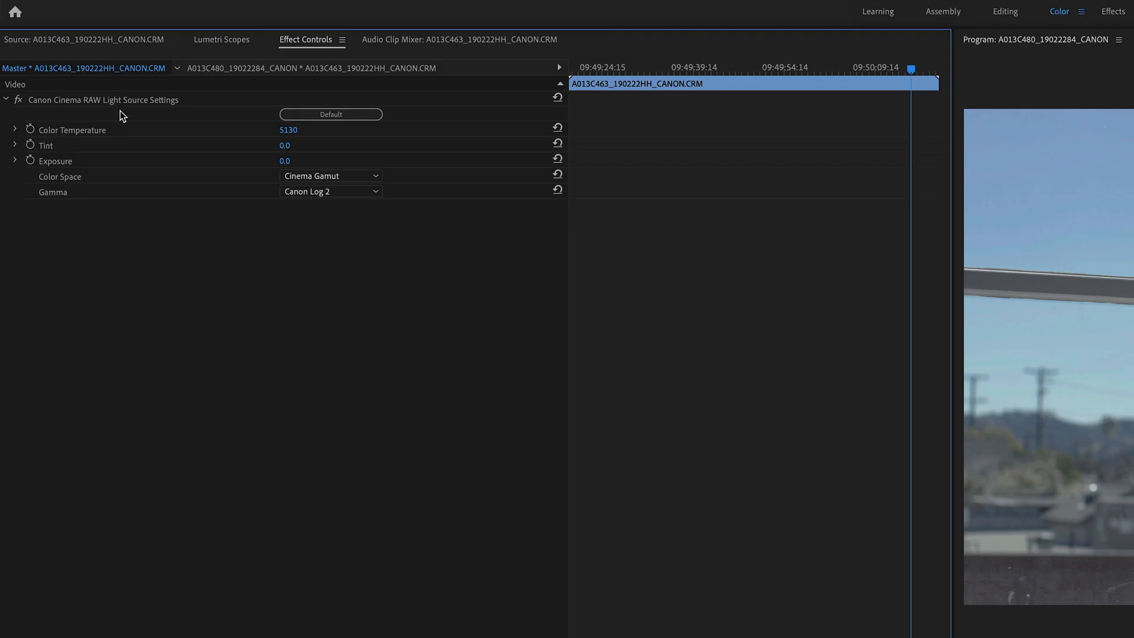
pyautogui.moveTo(31, 170)
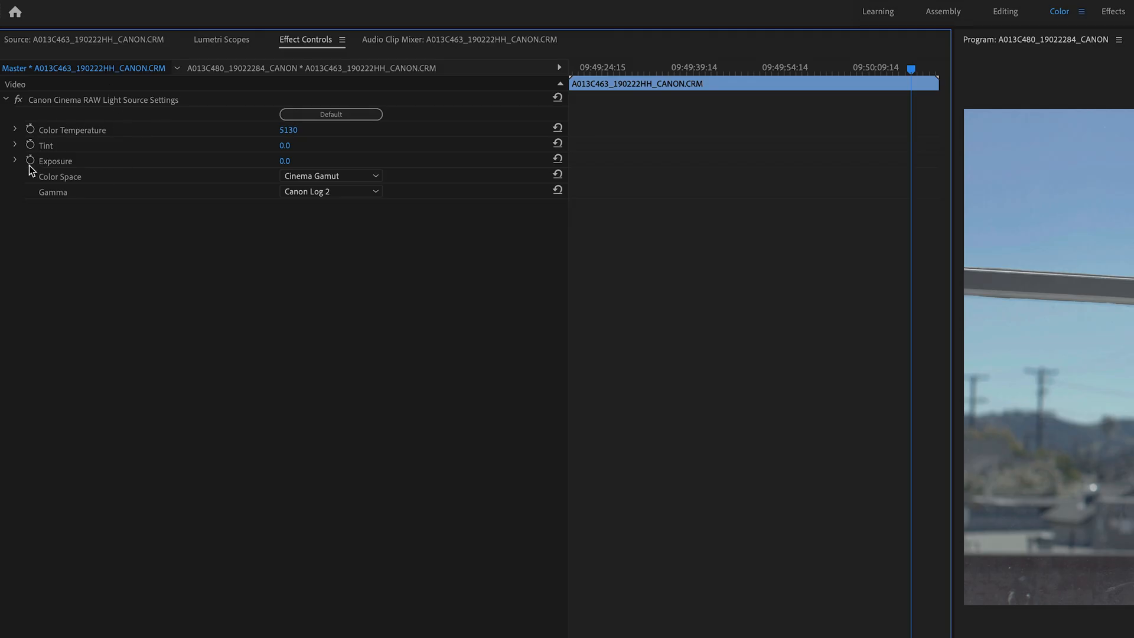